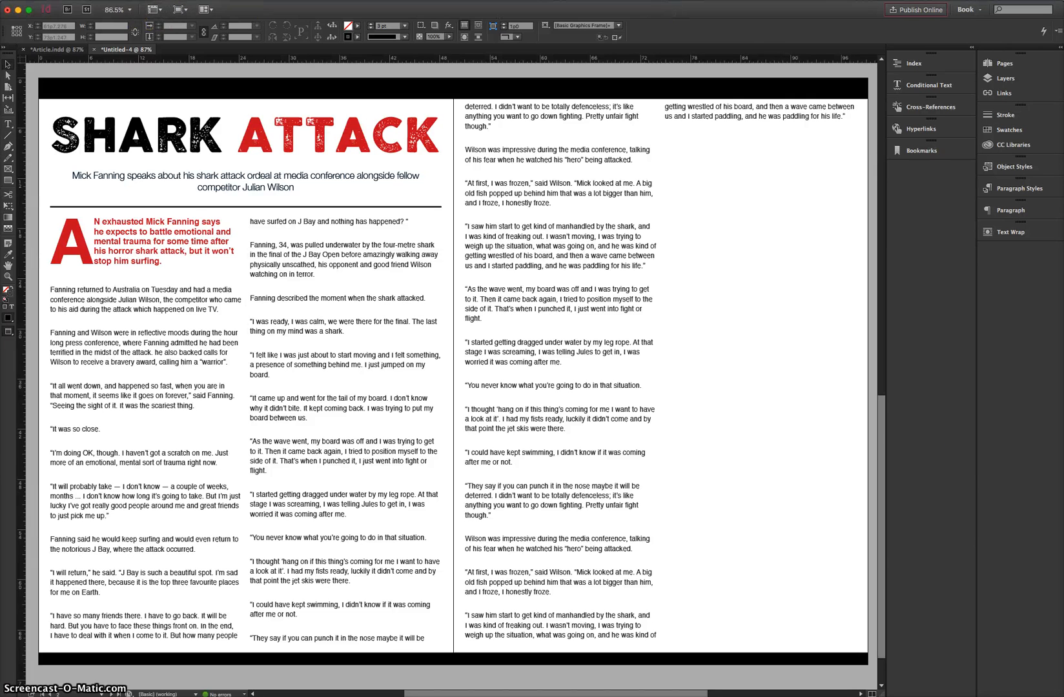
# Start a Place from the File menu and pick the Fanning 1 surfer photo in the Surf Article folder.
pyautogui.click(89, 6)
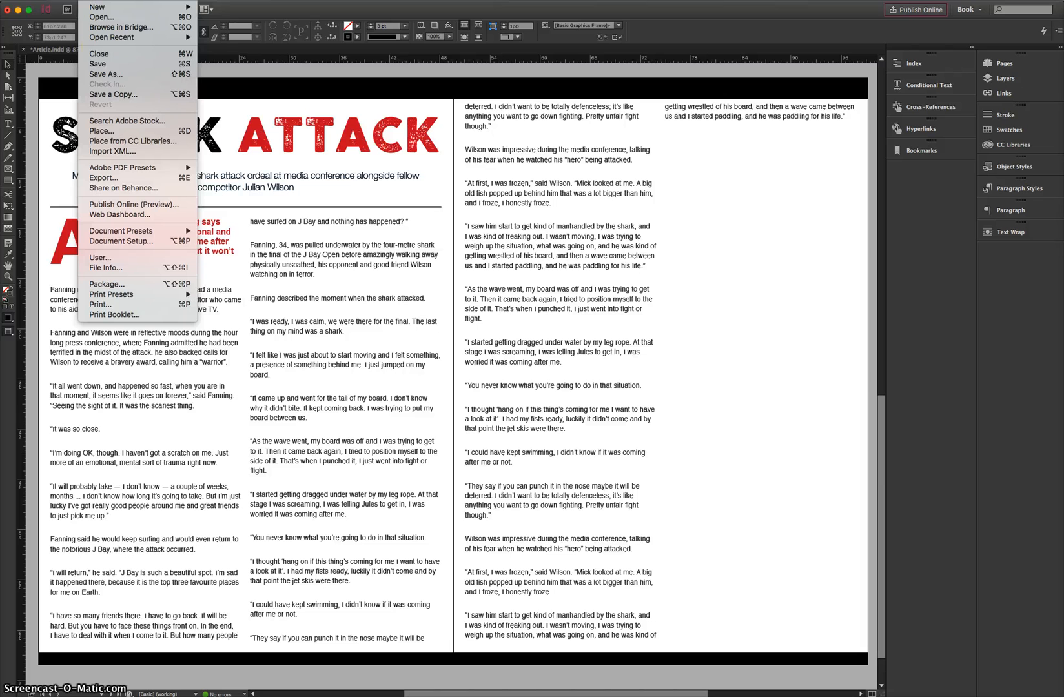
pyautogui.moveTo(102, 130)
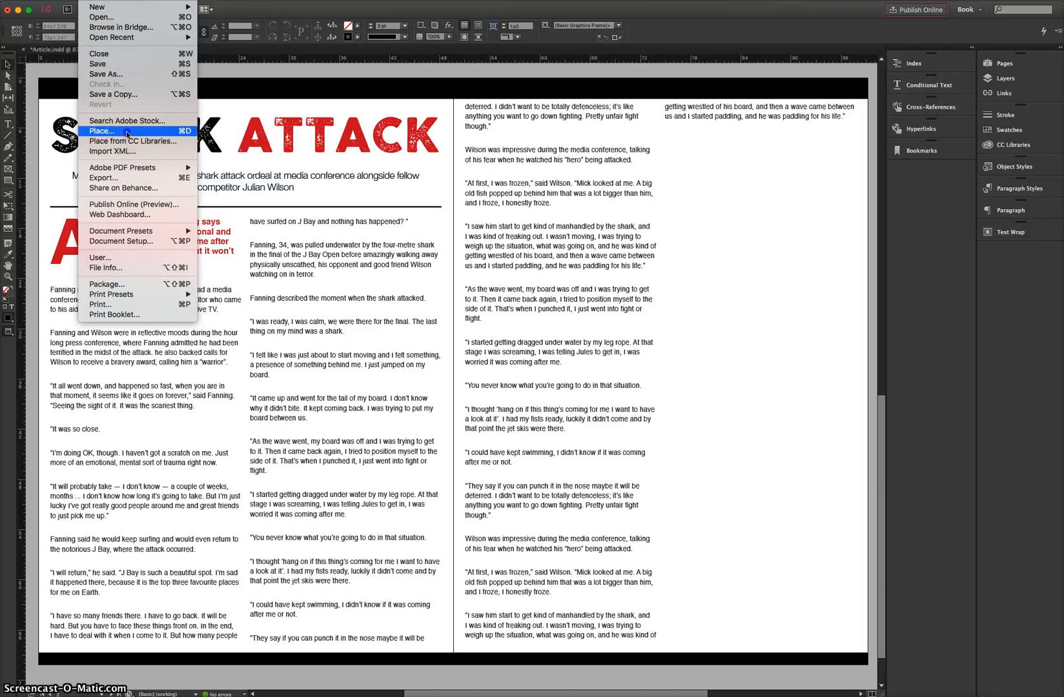
pyautogui.click(105, 130)
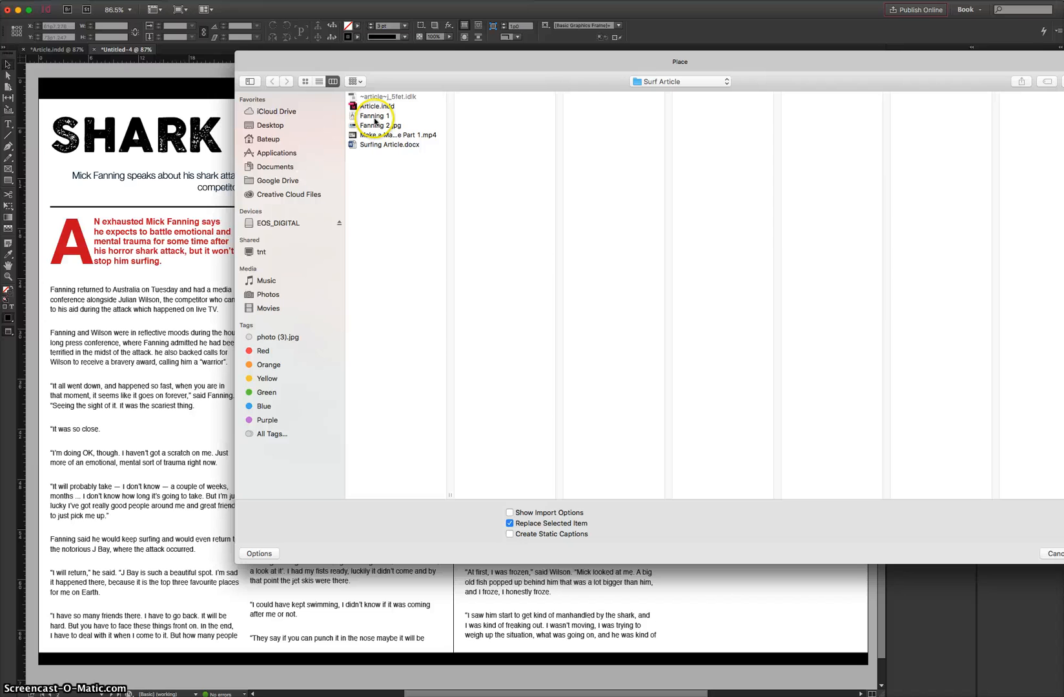
pyautogui.click(375, 115)
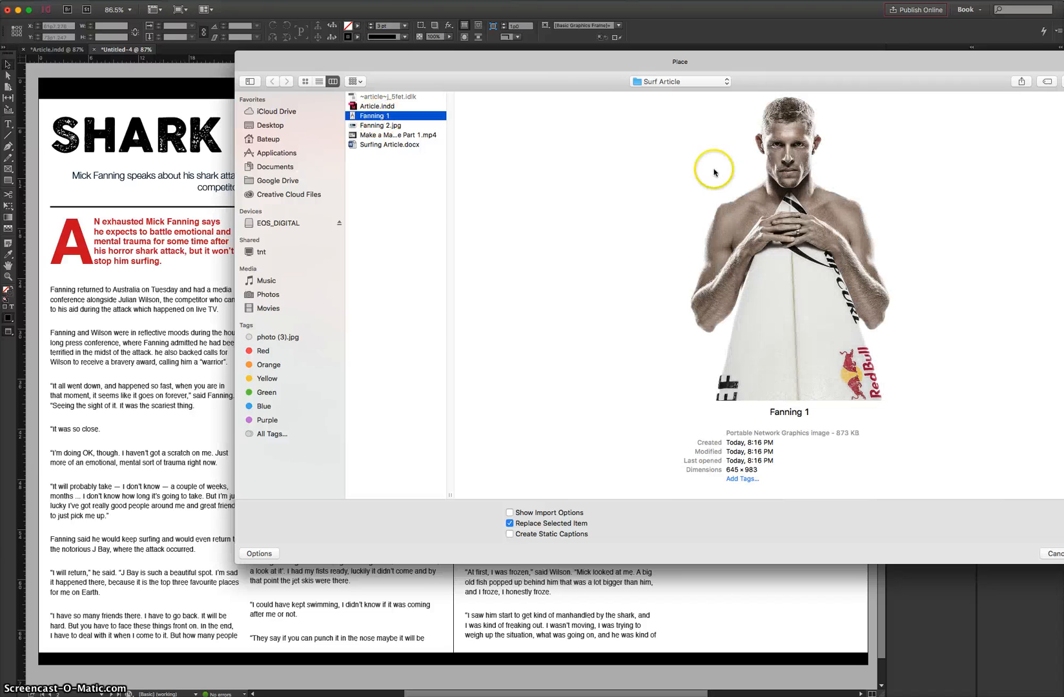
pyautogui.moveTo(809, 428)
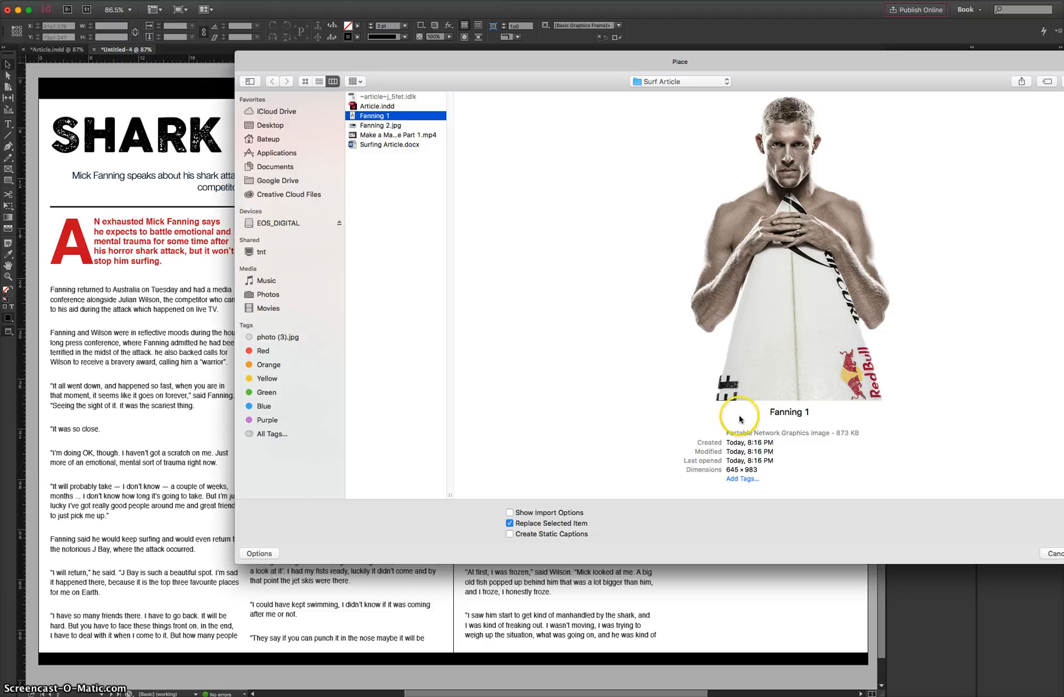
pyautogui.moveTo(676, 138)
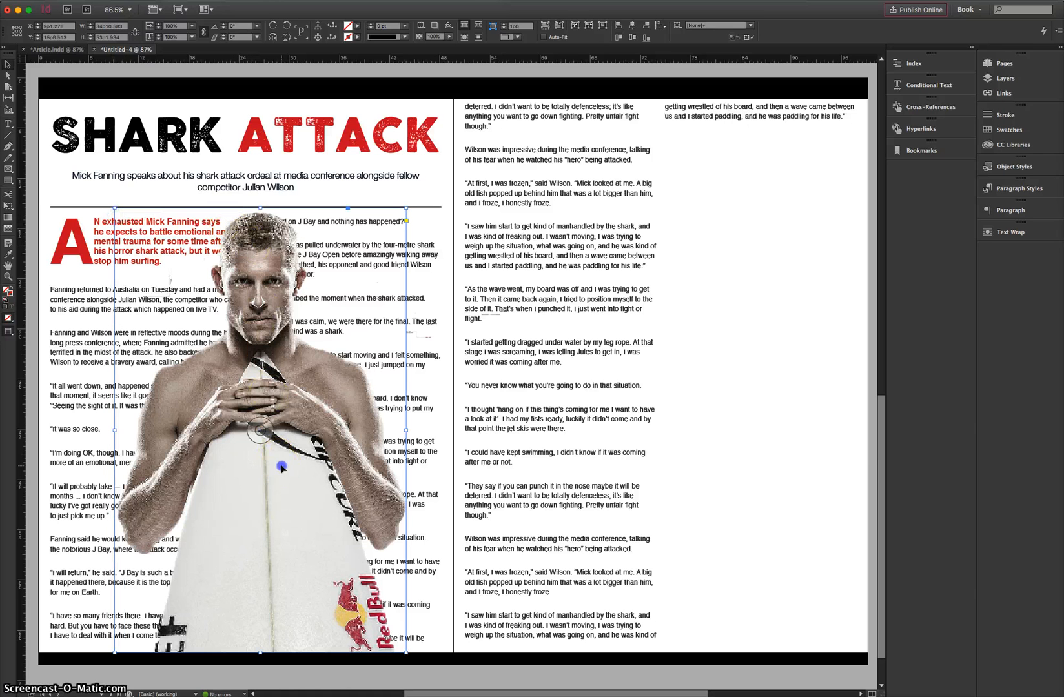
# Position the Fanning 1 photo on the left page and resize its frame over the lower body text.
pyautogui.moveTo(281, 466); pyautogui.dragTo(288, 466)
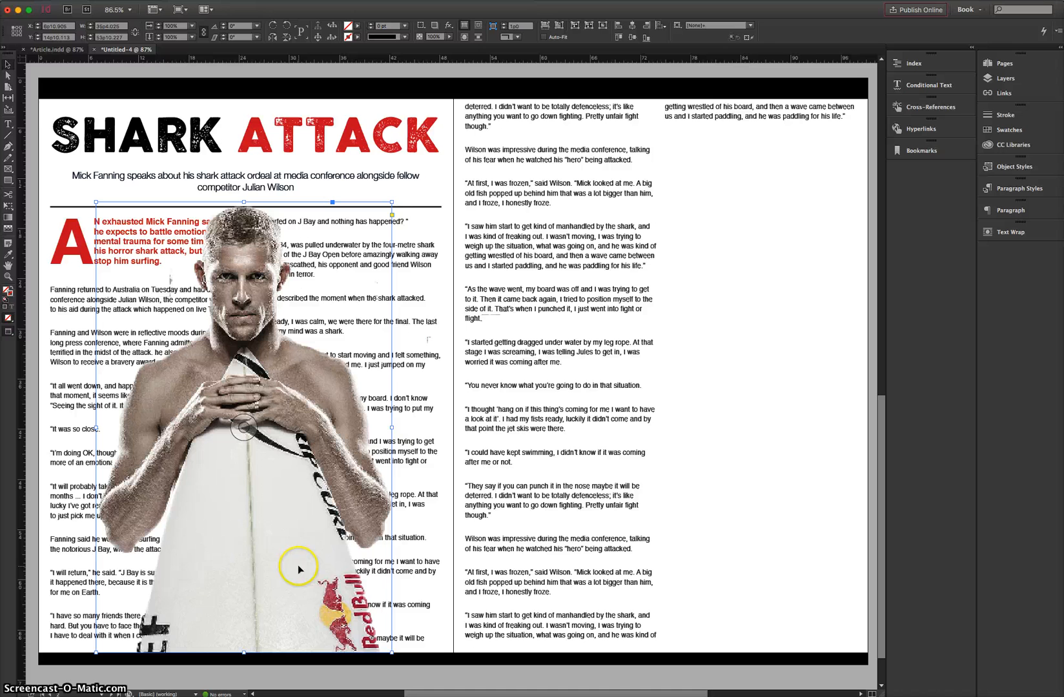
pyautogui.moveTo(297, 566); pyautogui.dragTo(303, 568)
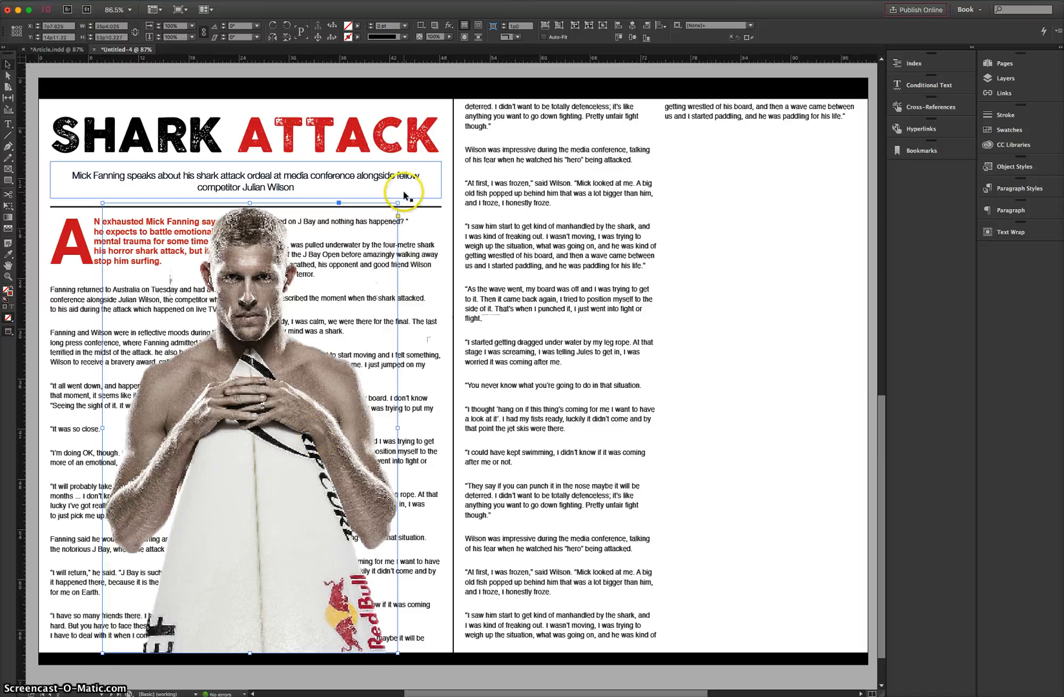
pyautogui.moveTo(402, 196); pyautogui.dragTo(385, 212)
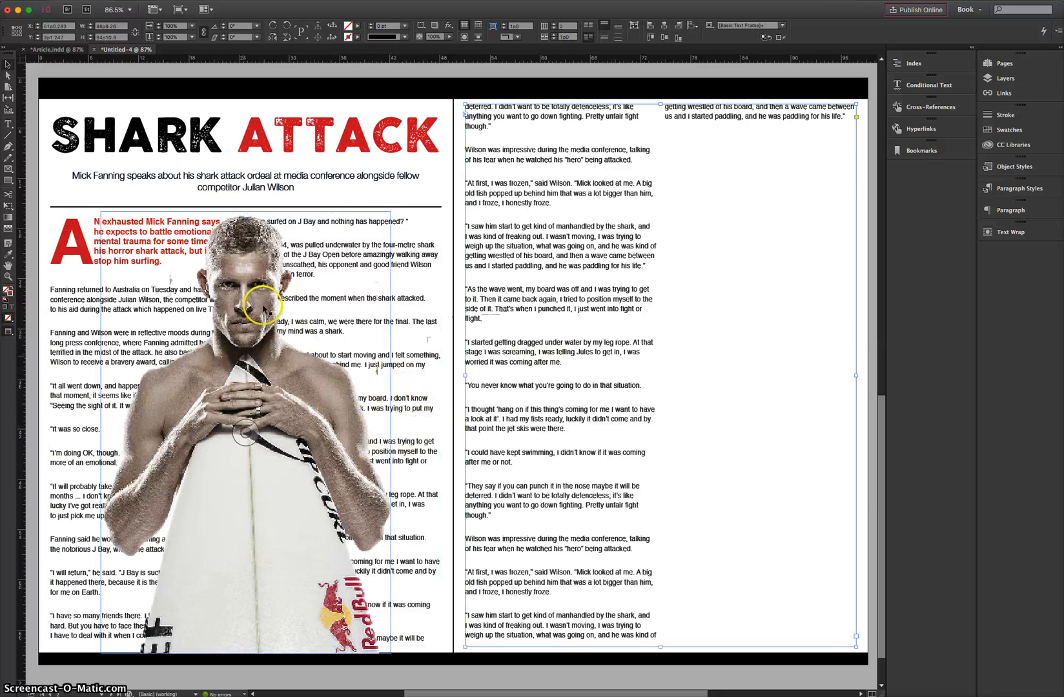
pyautogui.moveTo(268, 384)
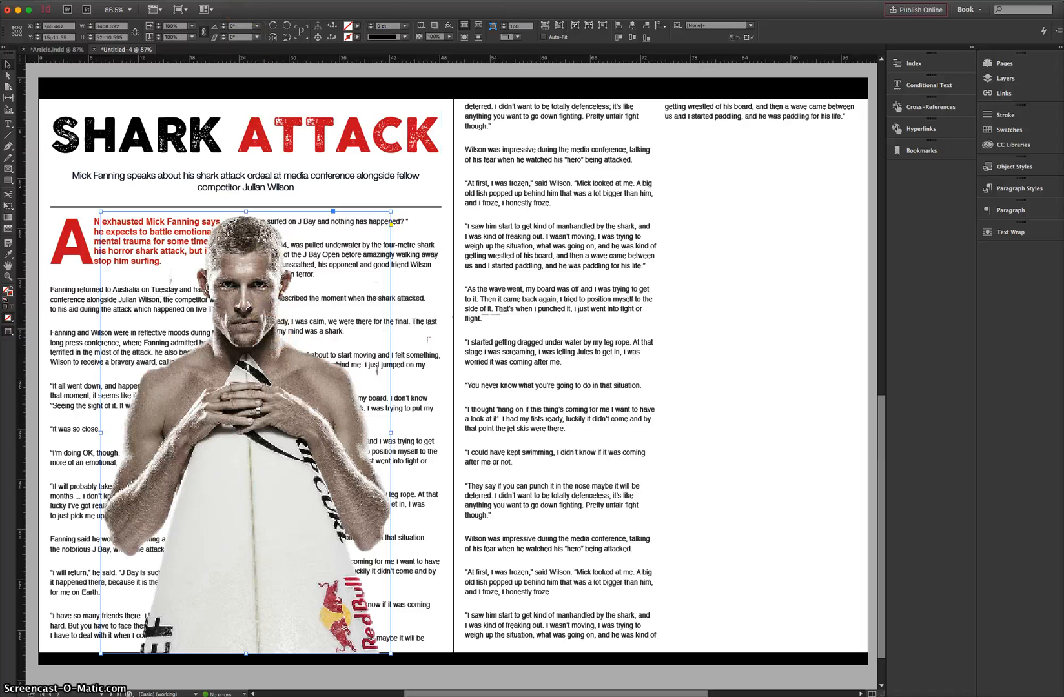
# Switch Display Performance to High Quality Display so placed images render in full detail.
pyautogui.click(175, 9)
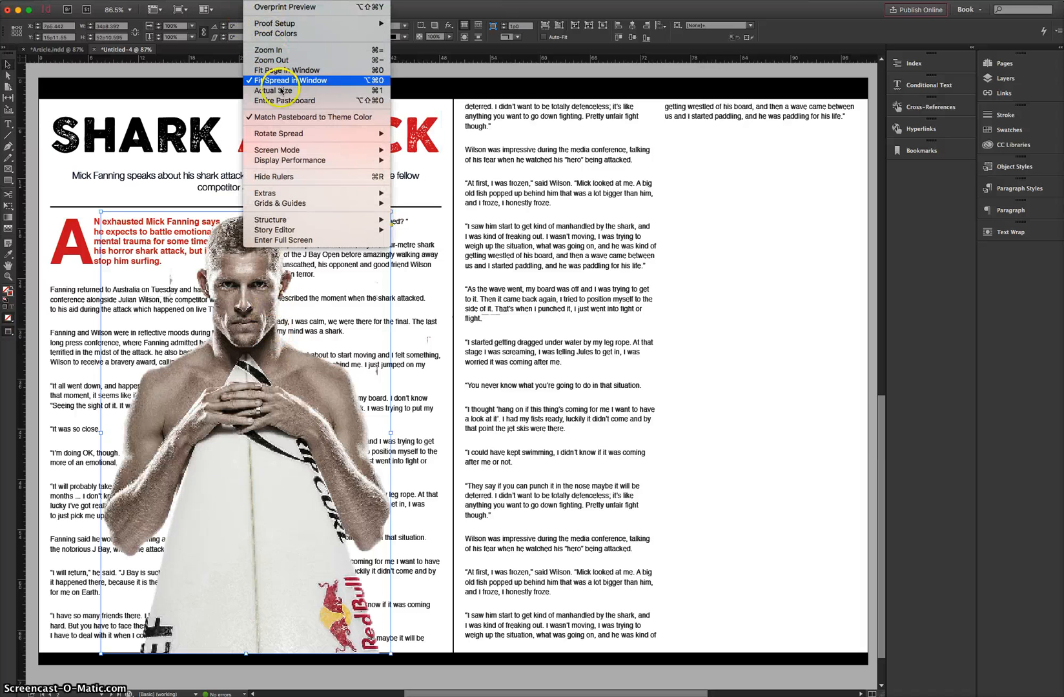
pyautogui.moveTo(290, 160)
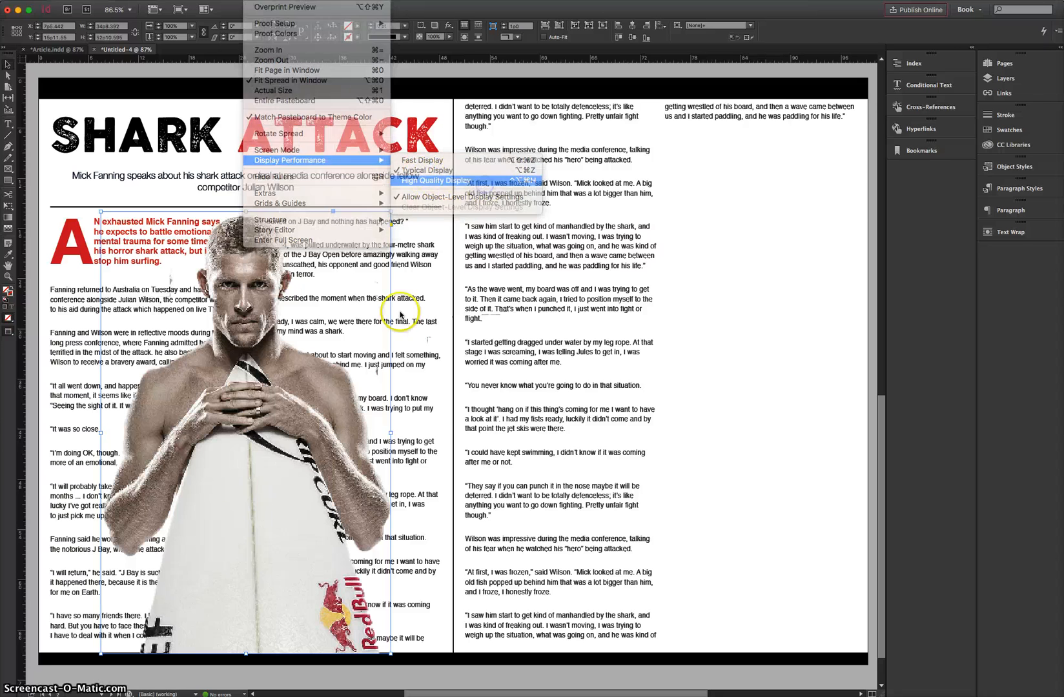
pyautogui.click(436, 180)
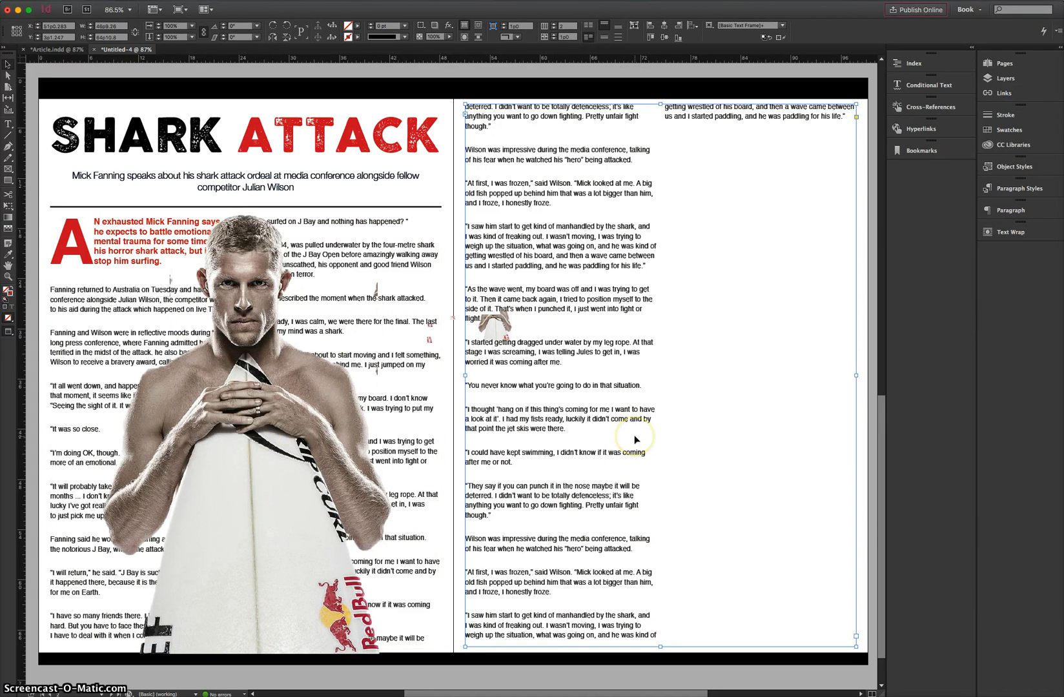
# Apply Wrap Around Bounding Shape to the surfer photo so the left page's text flows around it.
pyautogui.click(407, 389)
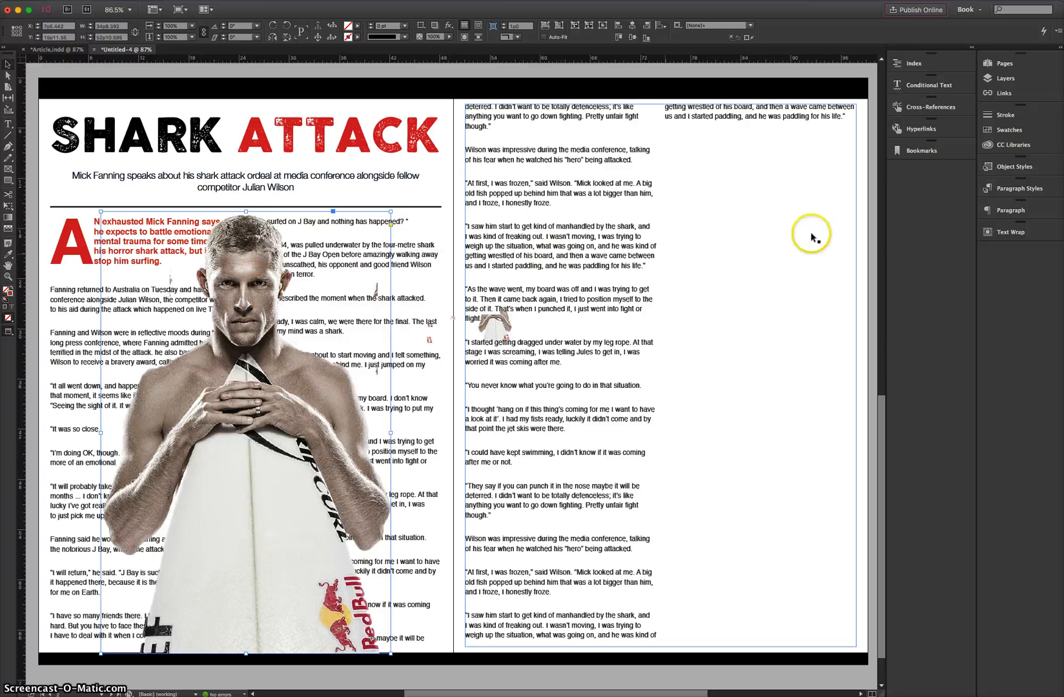
pyautogui.click(1009, 232)
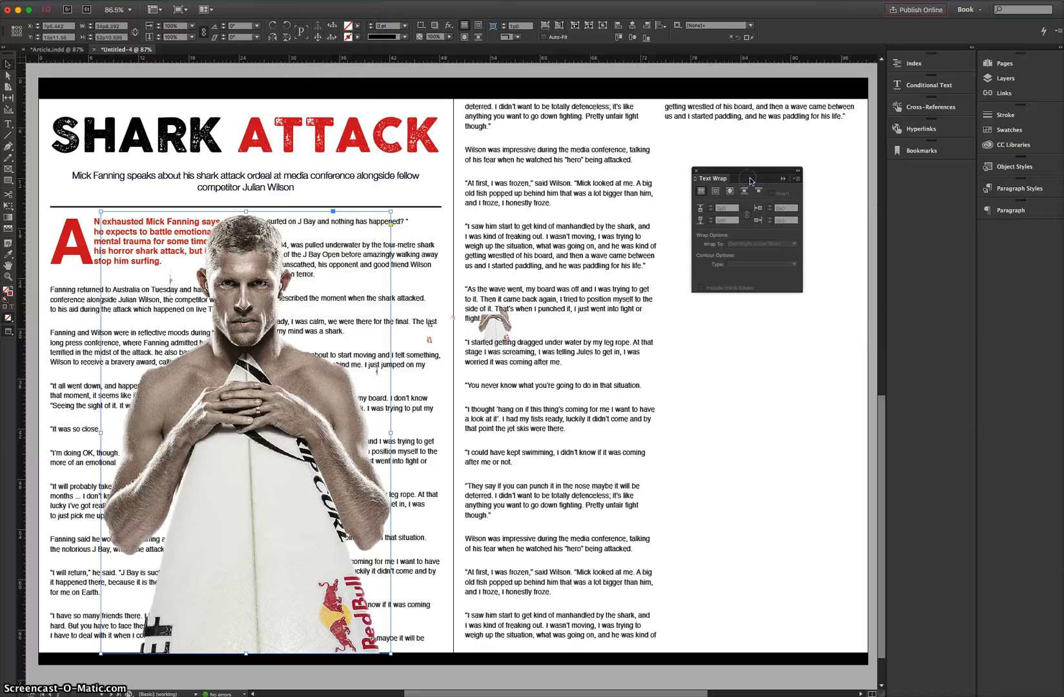
pyautogui.click(728, 191)
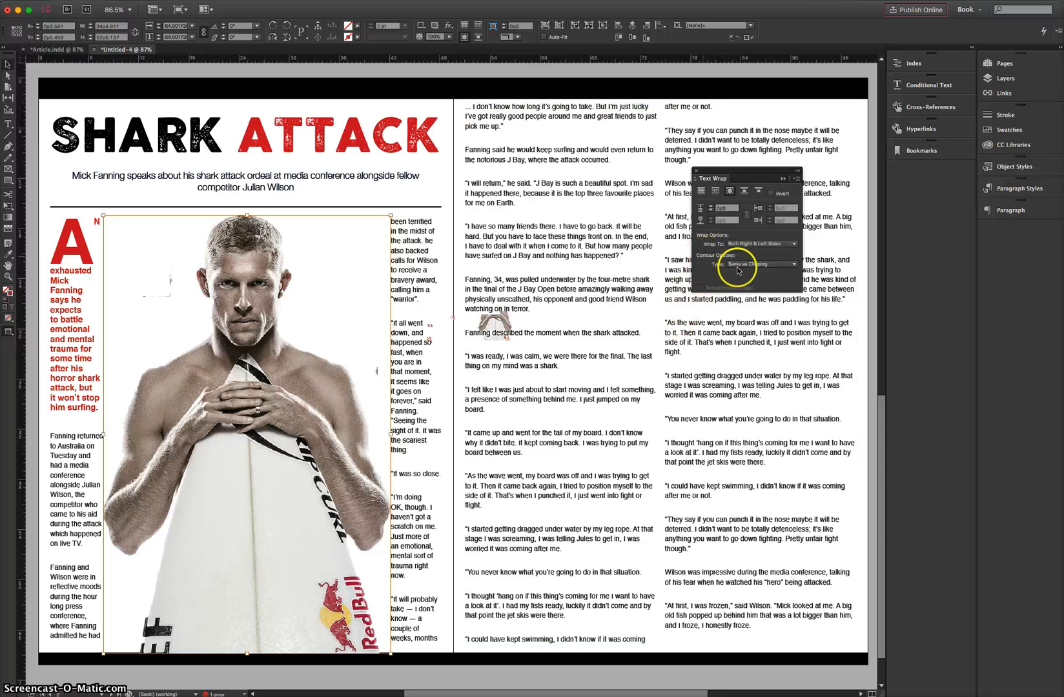
# Set the wrap's Contour Options Type to Detect Edges, then dock the Text Wrap panel aside.
pyautogui.click(752, 263)
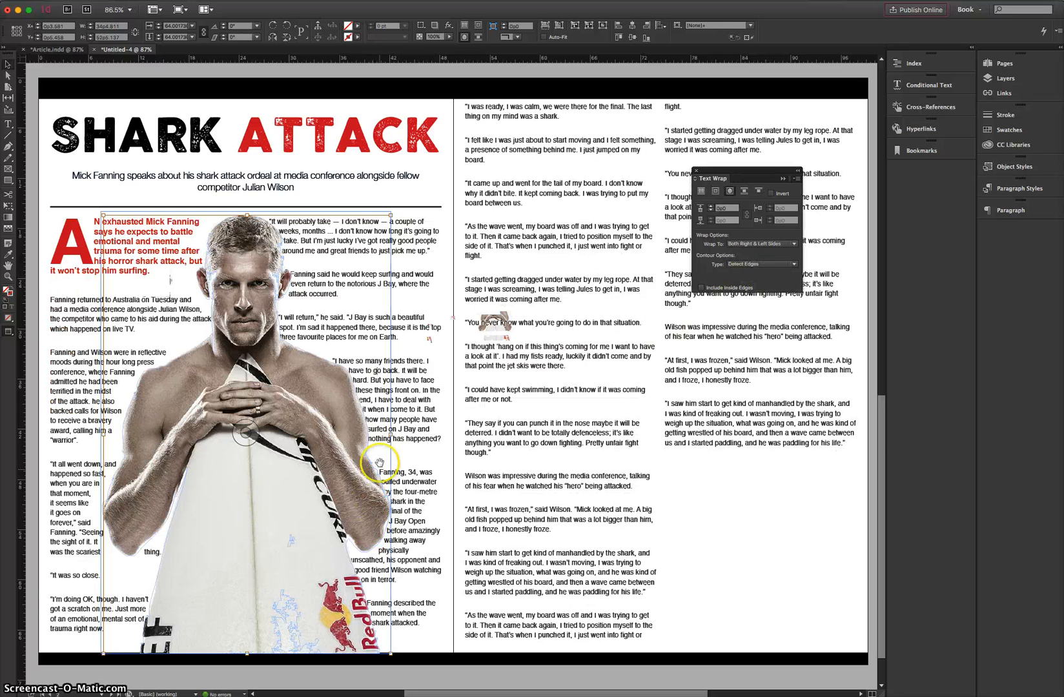
pyautogui.moveTo(228, 231)
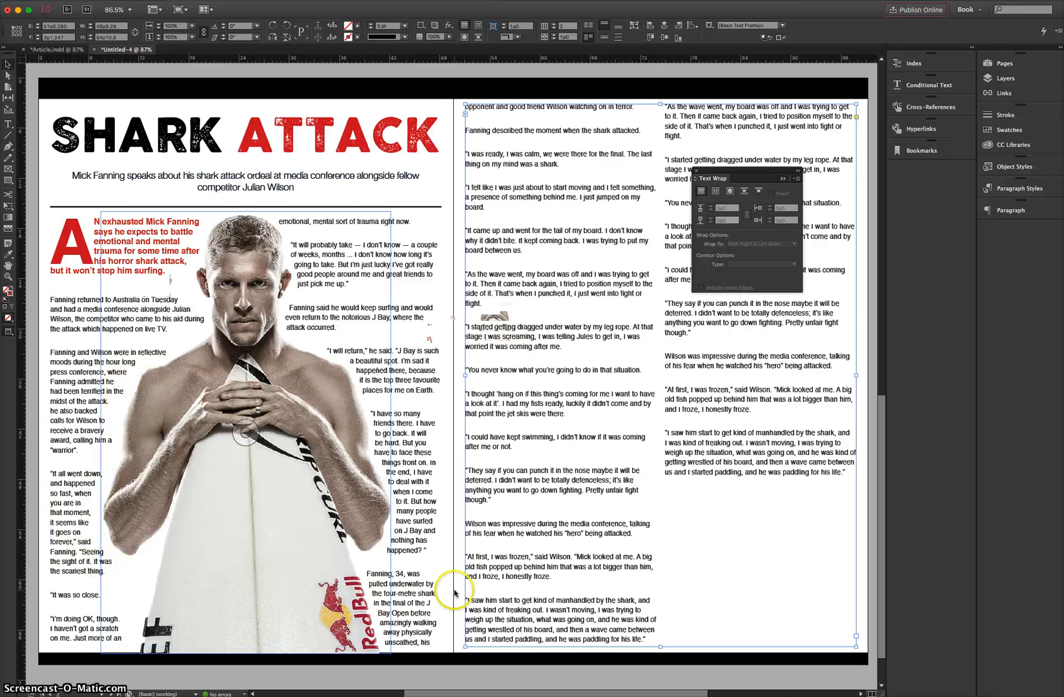
pyautogui.moveTo(573, 339)
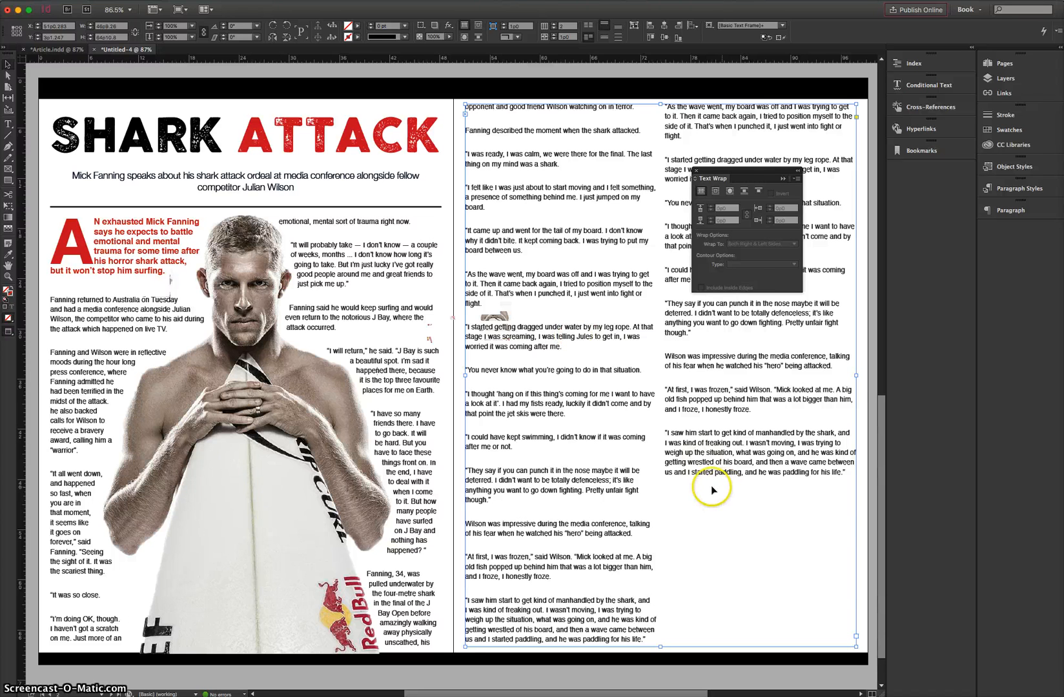
pyautogui.moveTo(732, 173)
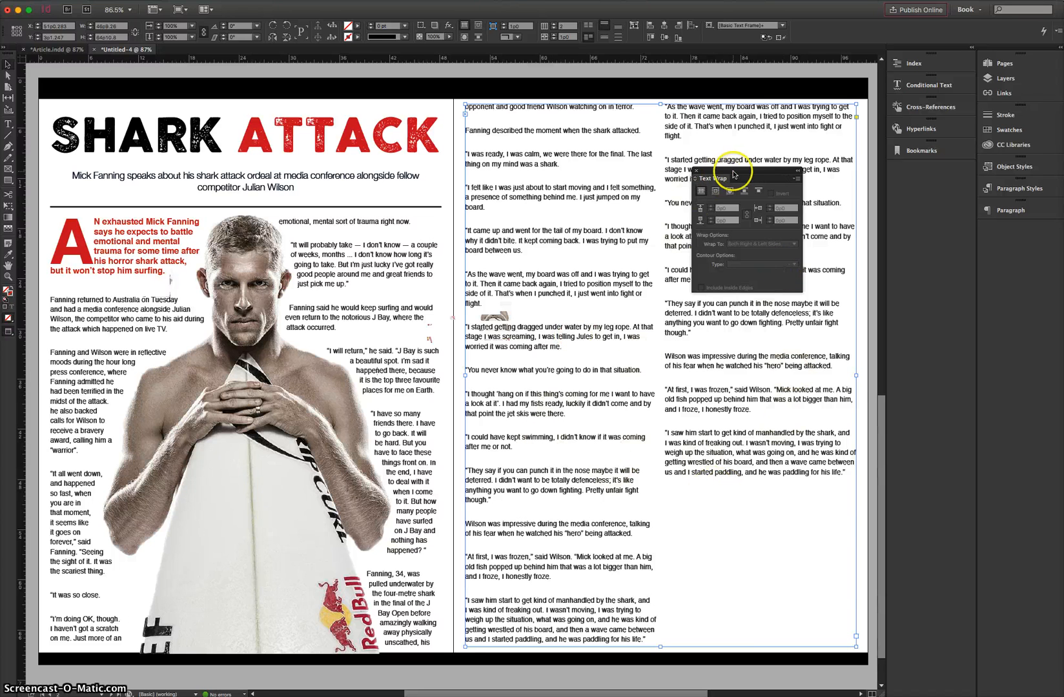
pyautogui.moveTo(743, 170); pyautogui.dragTo(957, 274)
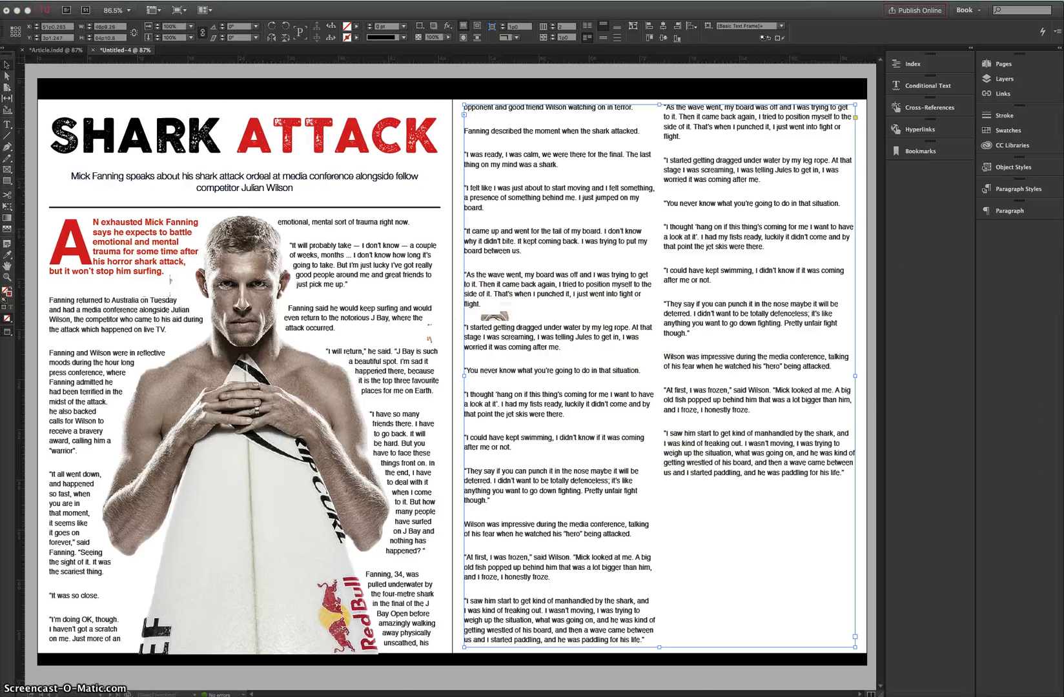
# Place Fanning 2.jpg and confirm it for drawing onto the right page.
pyautogui.click(77, 7)
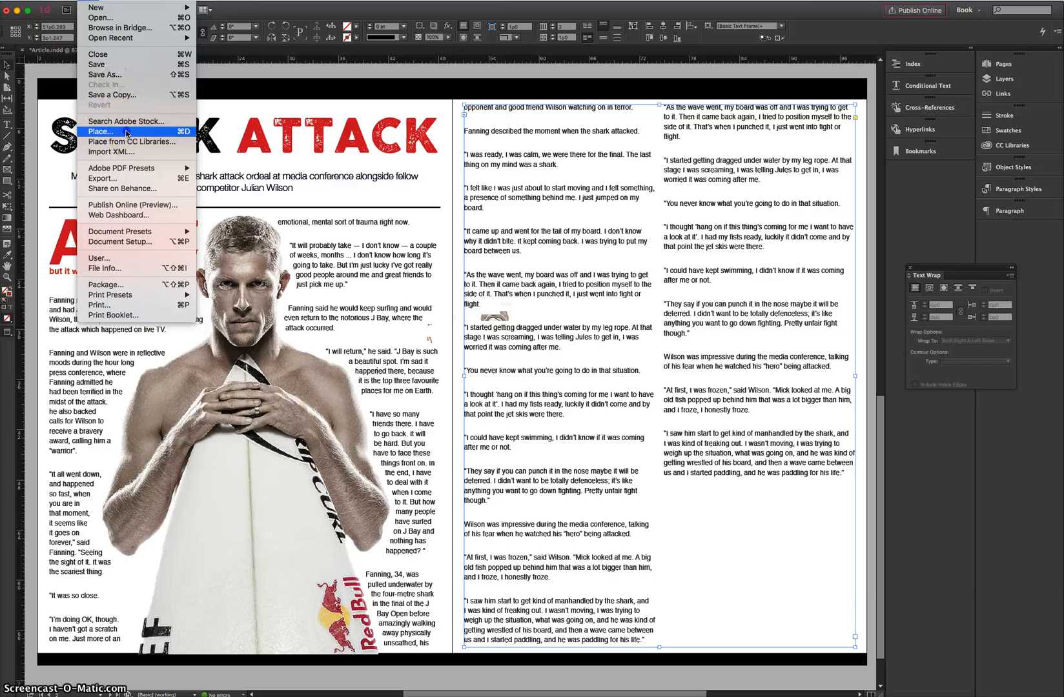
pyautogui.click(100, 132)
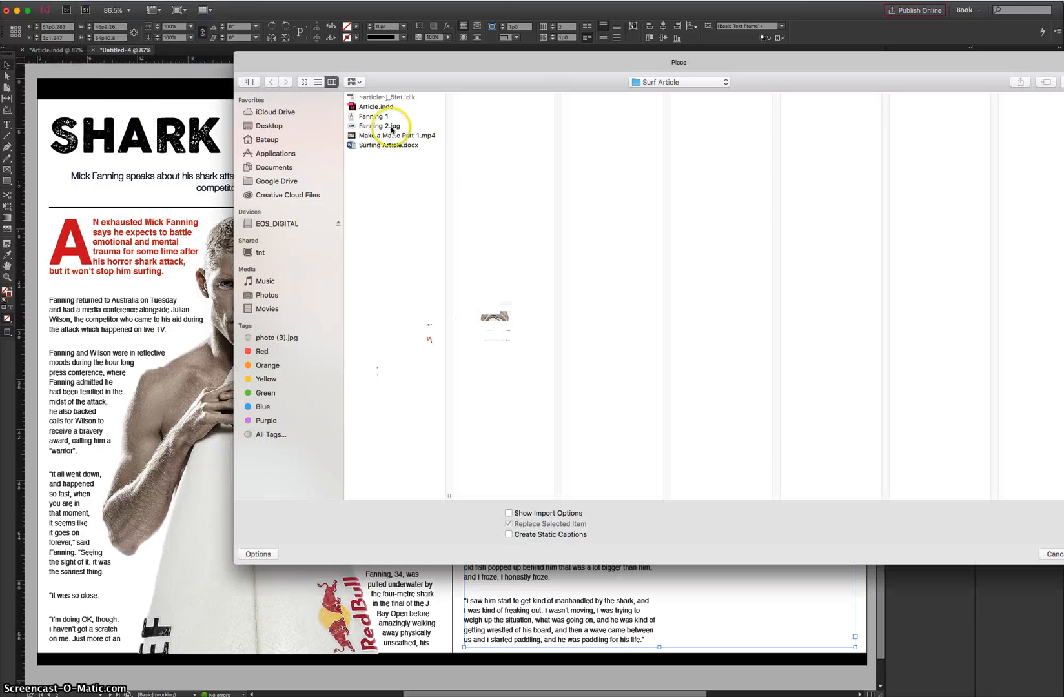
pyautogui.click(380, 125)
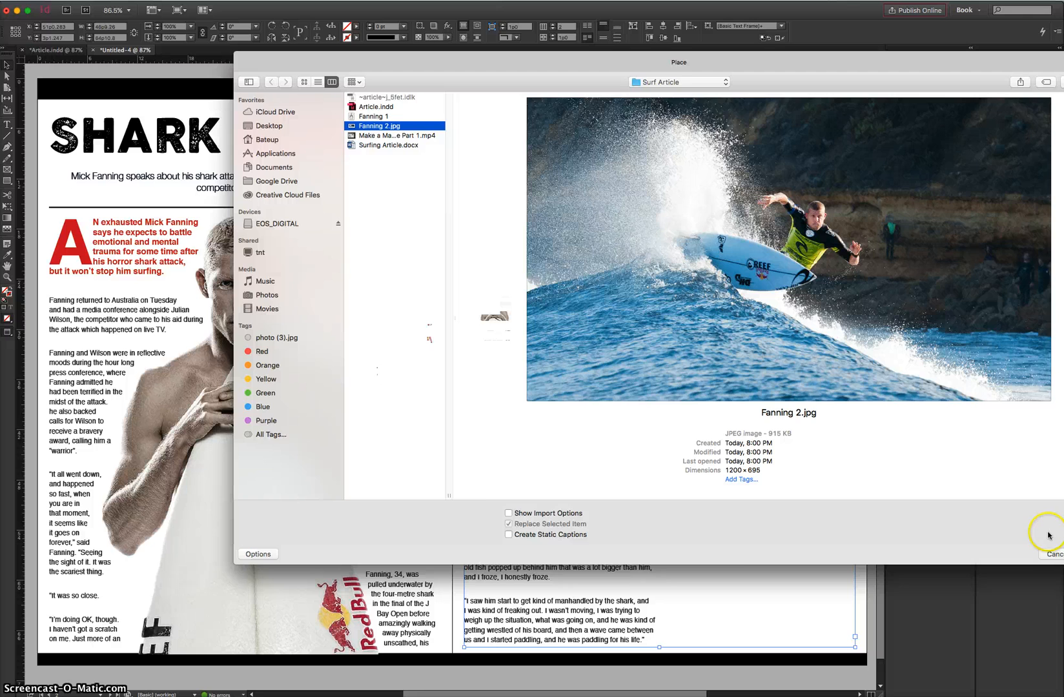
pyautogui.click(1056, 554)
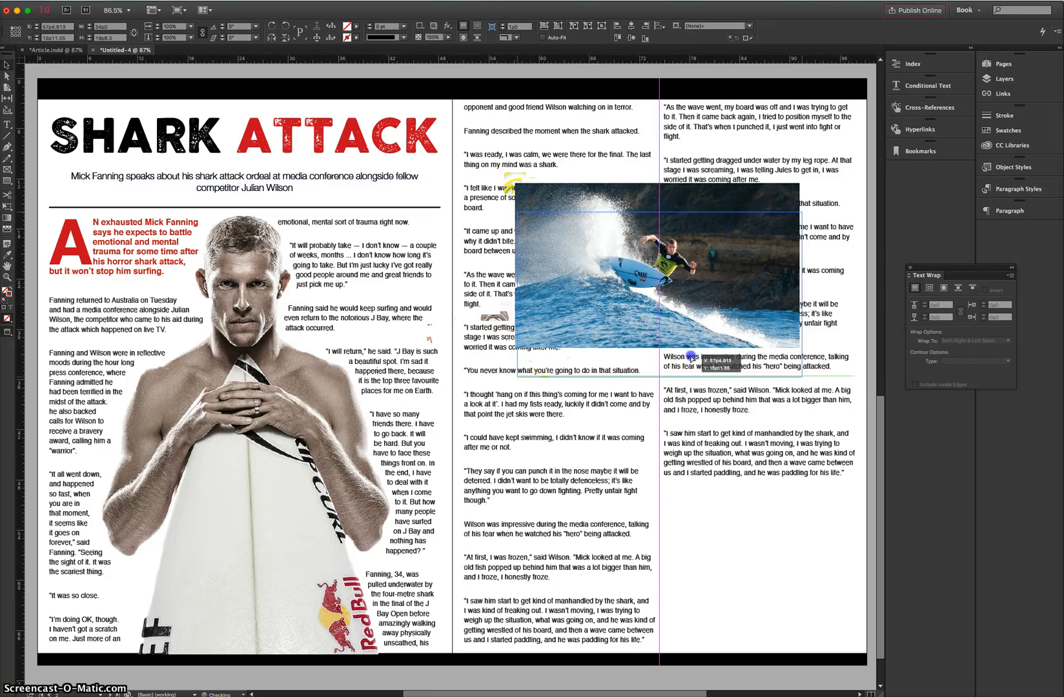
# Draw the Fanning 2 photo's frame on the right page and wrap text around its bounding box with adjusted offsets.
pyautogui.moveTo(659, 271); pyautogui.dragTo(692, 313)
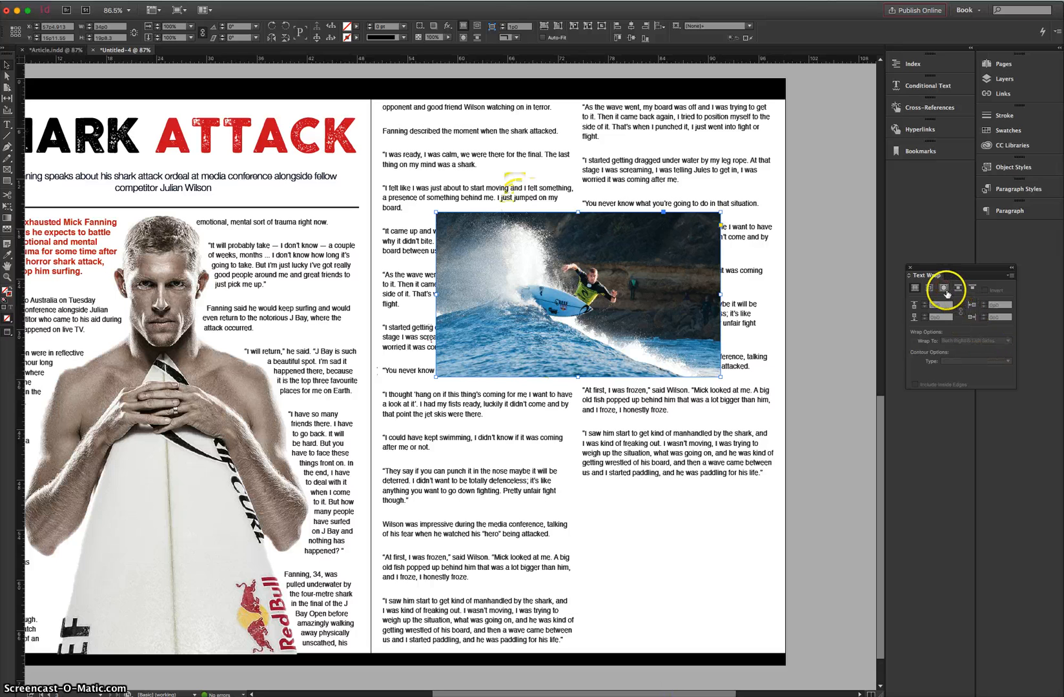
pyautogui.click(941, 289)
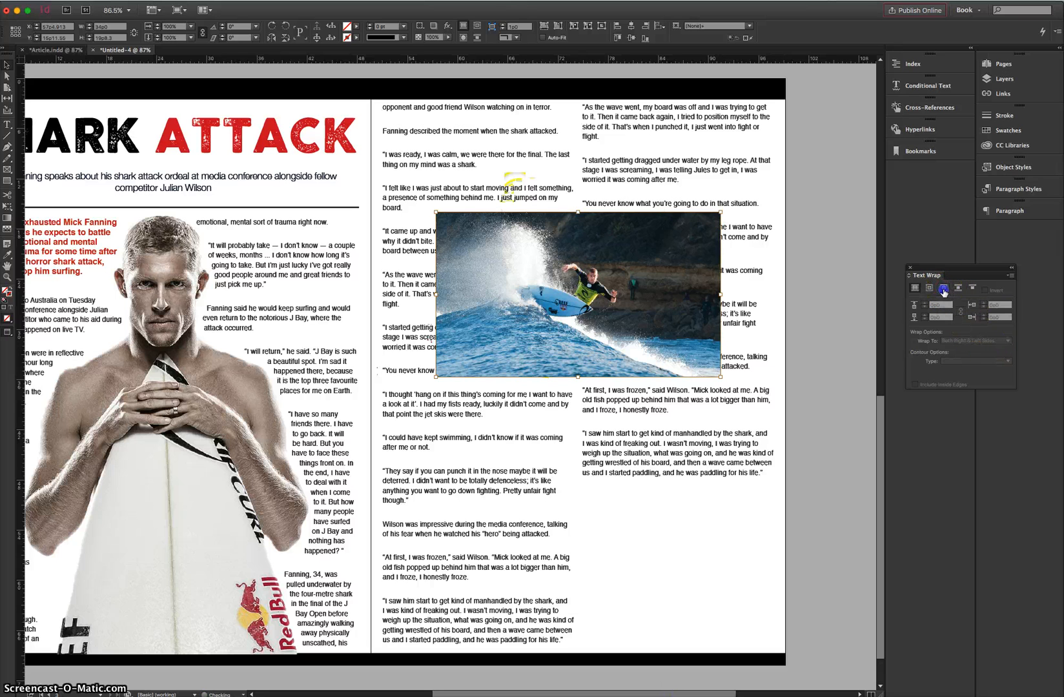
pyautogui.click(924, 288)
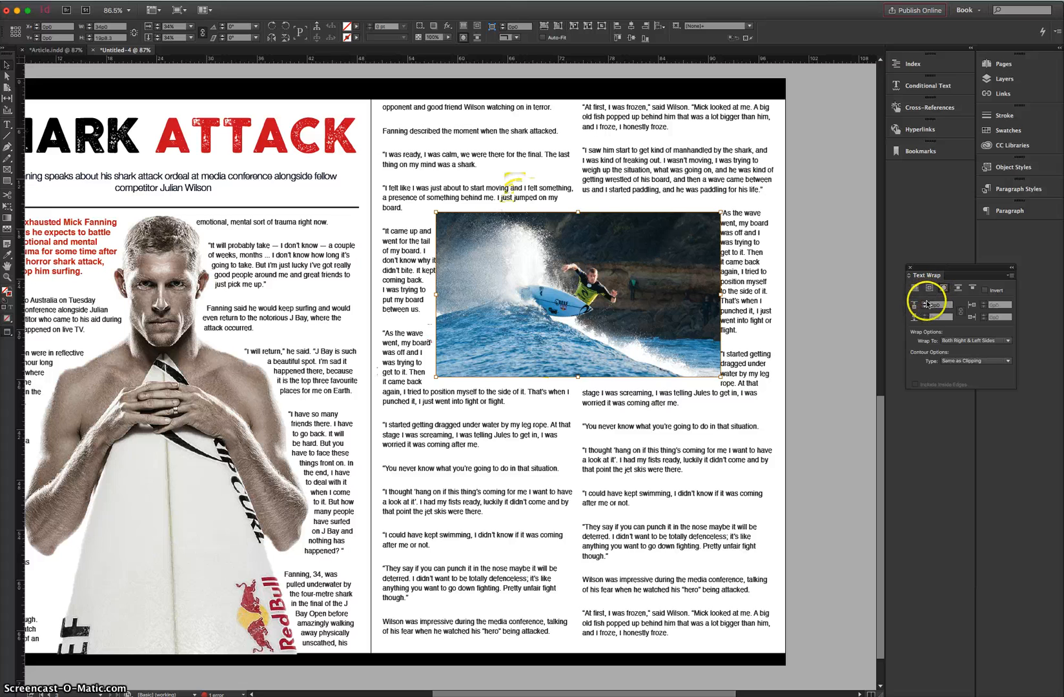
pyautogui.click(927, 303)
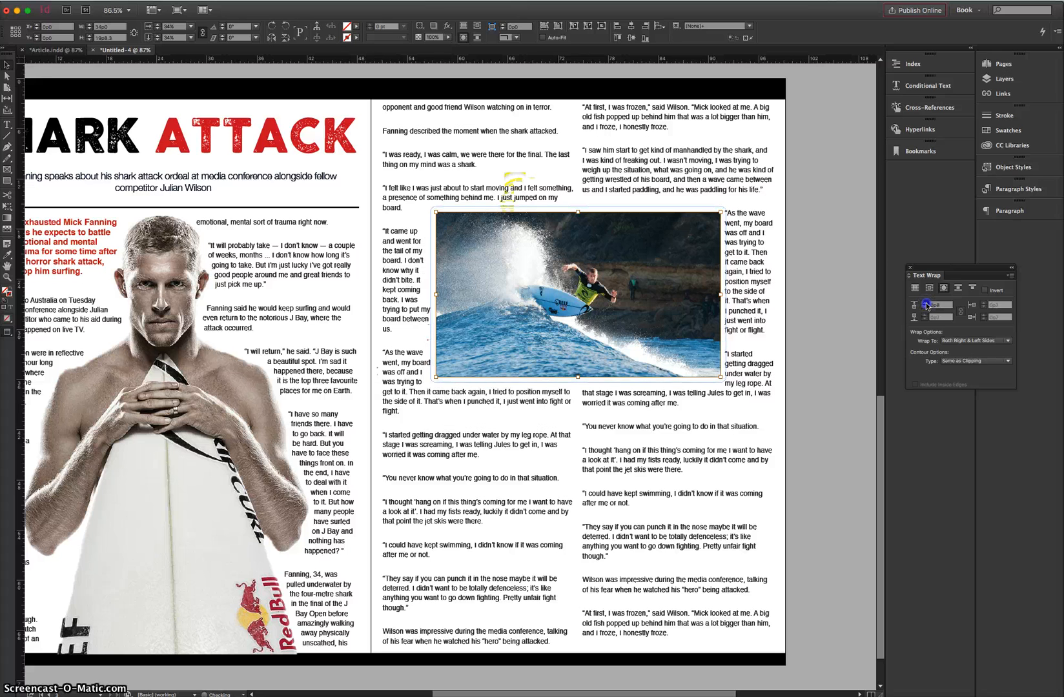
pyautogui.click(914, 288)
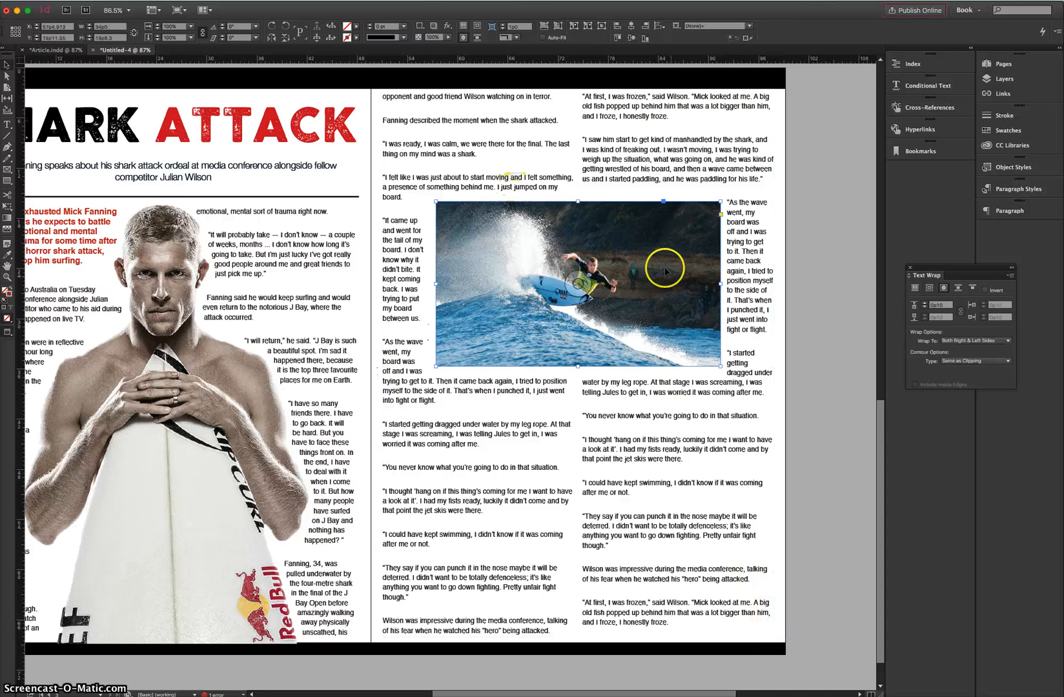
pyautogui.moveTo(688, 239)
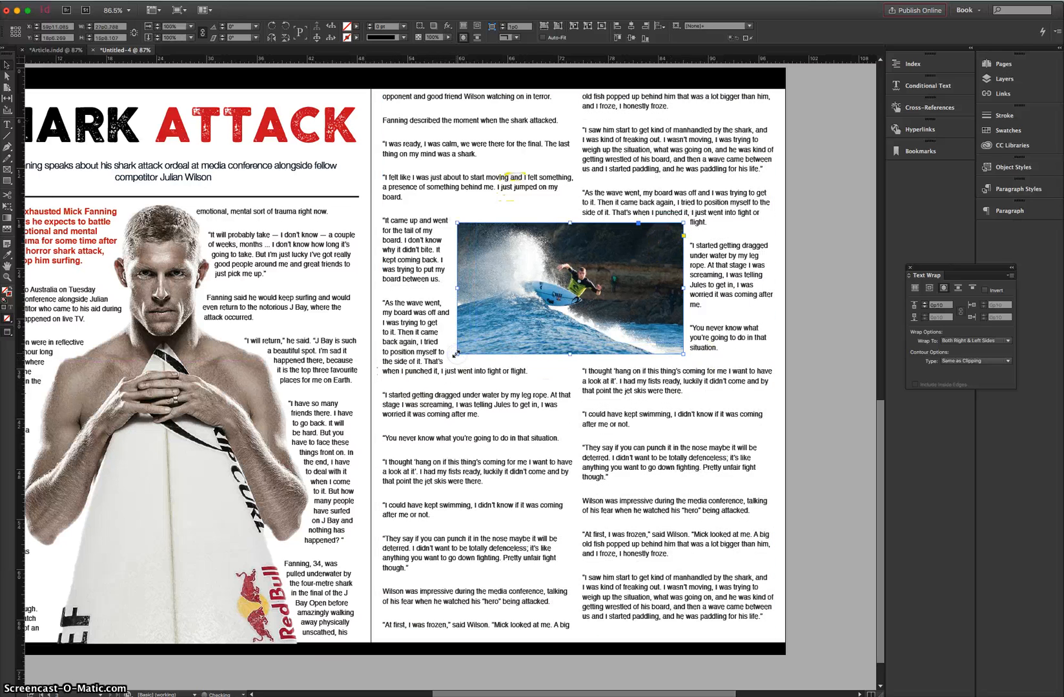
# Scale the surfing photo down and shift it right to straddle the middle and right columns.
pyautogui.click(757, 621)
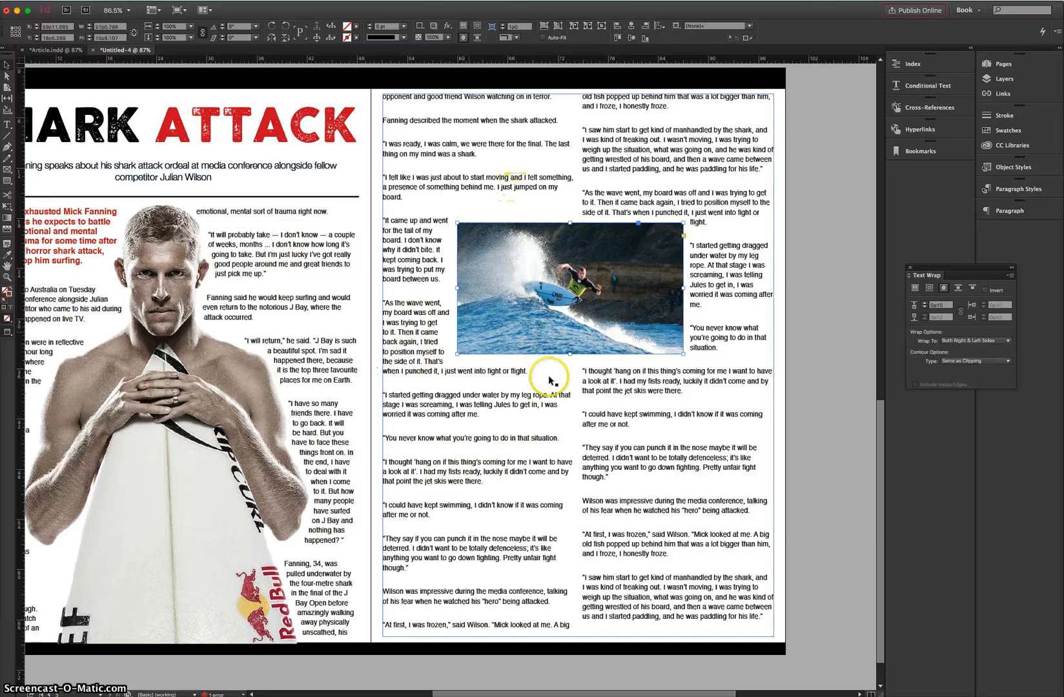
pyautogui.moveTo(550, 379); pyautogui.dragTo(523, 337)
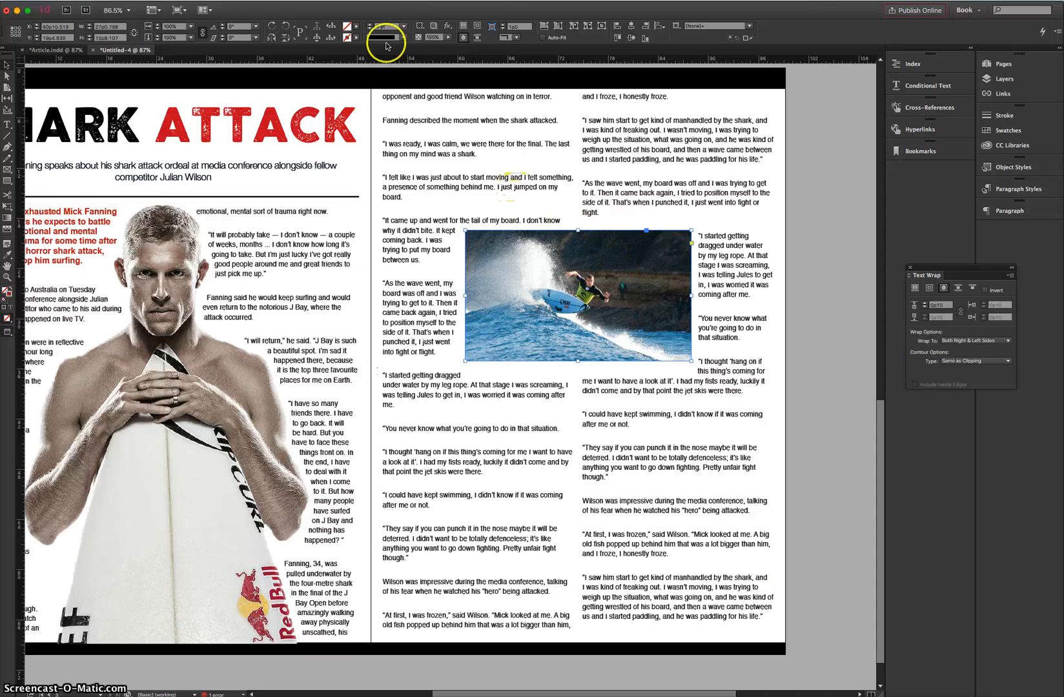
# Set the surfing photo's stroke to [None] and adjust its text wrap for a slanted edge.
pyautogui.click(349, 36)
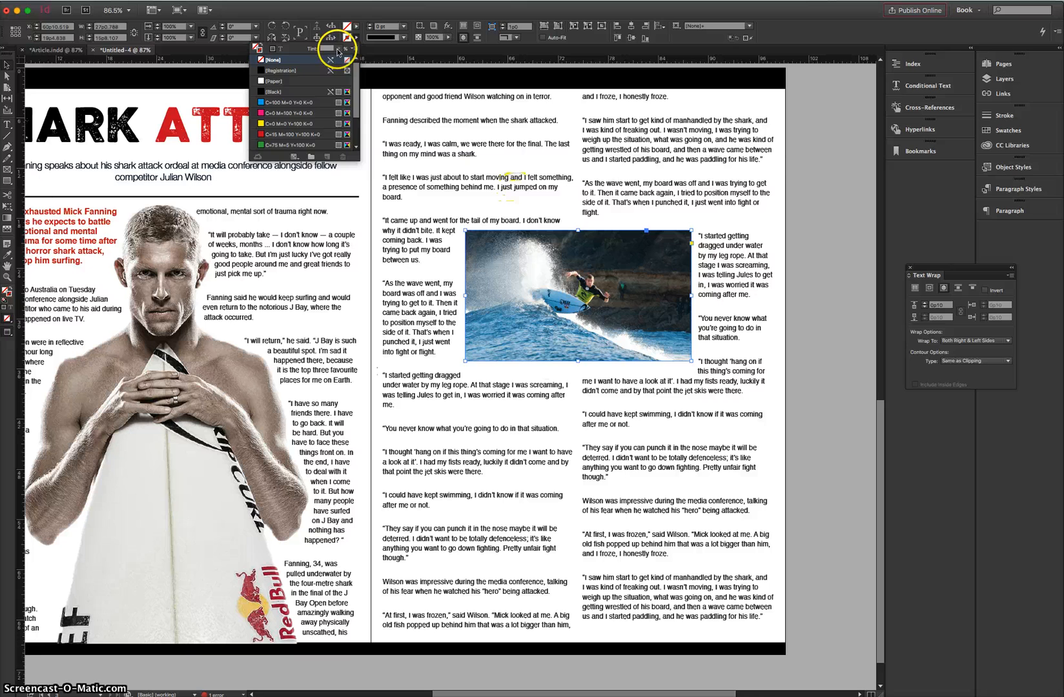
pyautogui.click(273, 92)
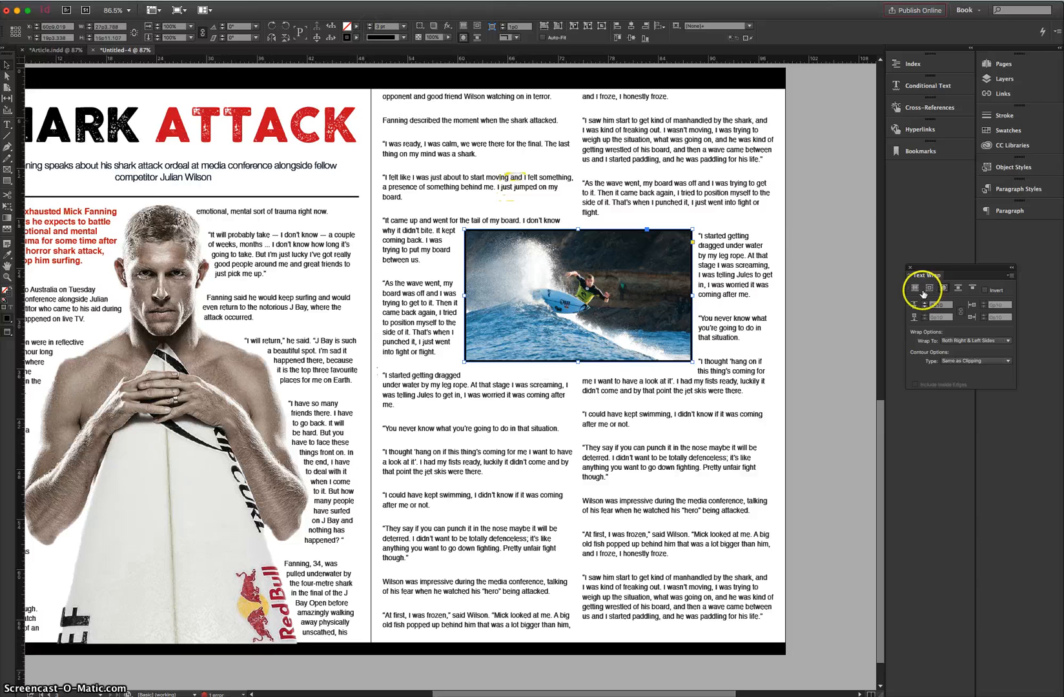
pyautogui.click(914, 288)
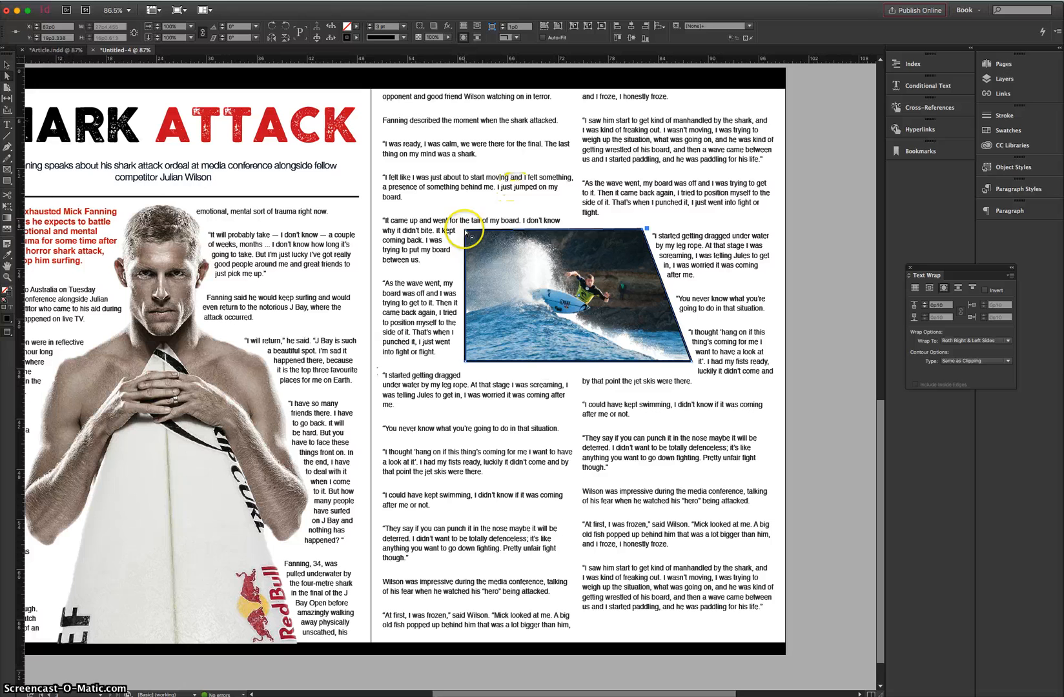
# Drag the photo frame's top corner anchors inward to form a trapezoid with text along both slanted sides.
pyautogui.moveTo(471, 222); pyautogui.dragTo(514, 240)
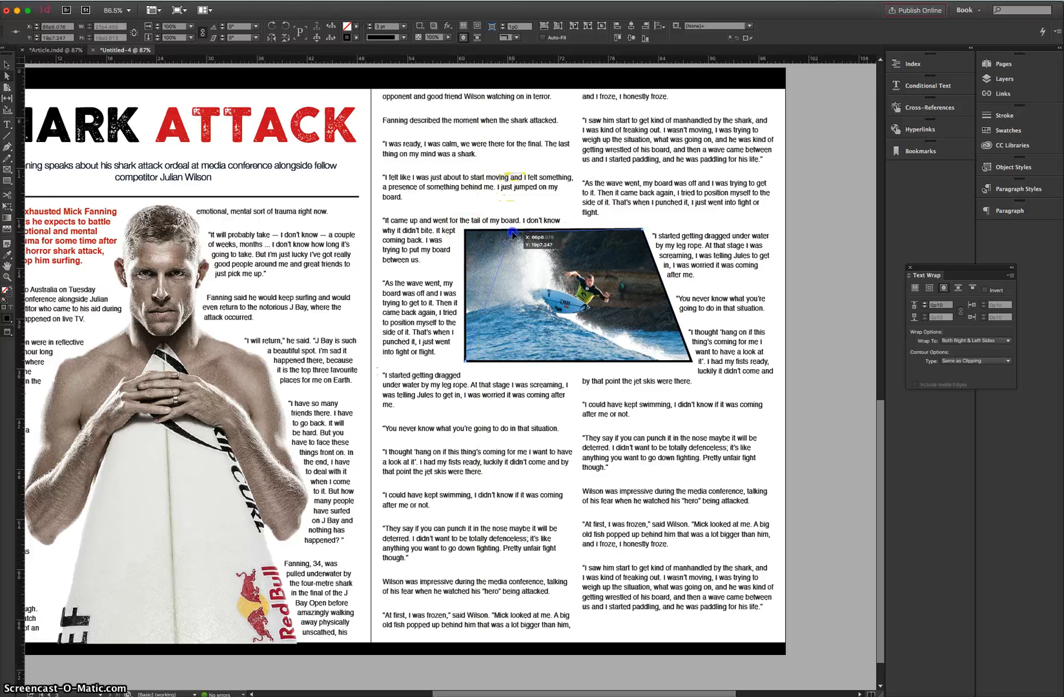
pyautogui.moveTo(507, 232); pyautogui.dragTo(503, 231)
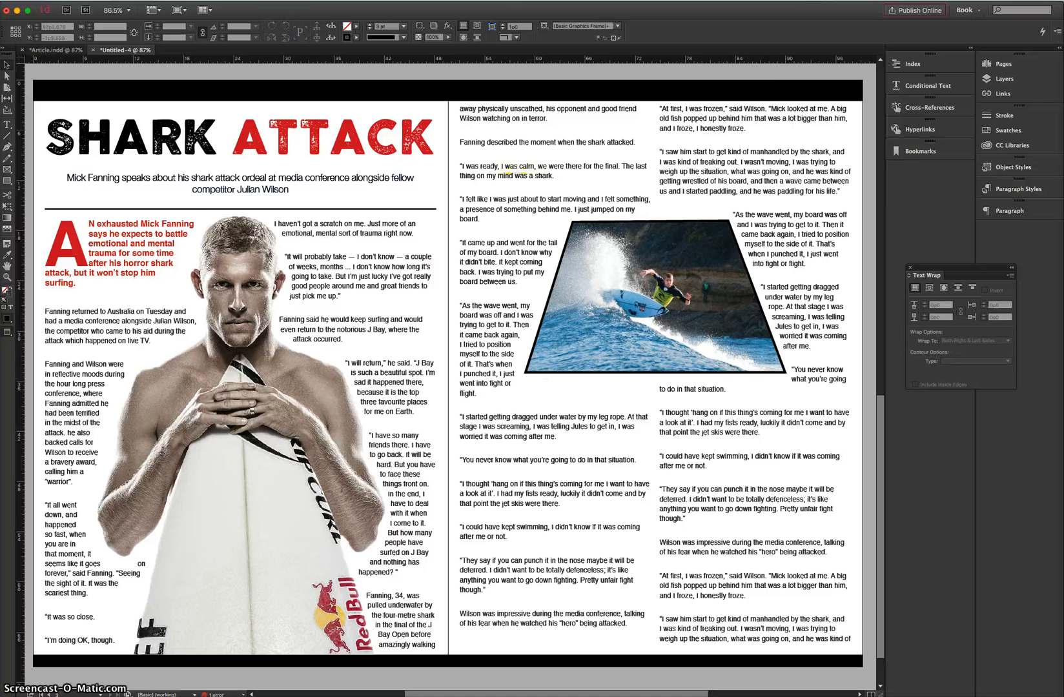
# Save the spread as a document named 'Surf Article' in the Surf Article folder.
pyautogui.click(88, 8)
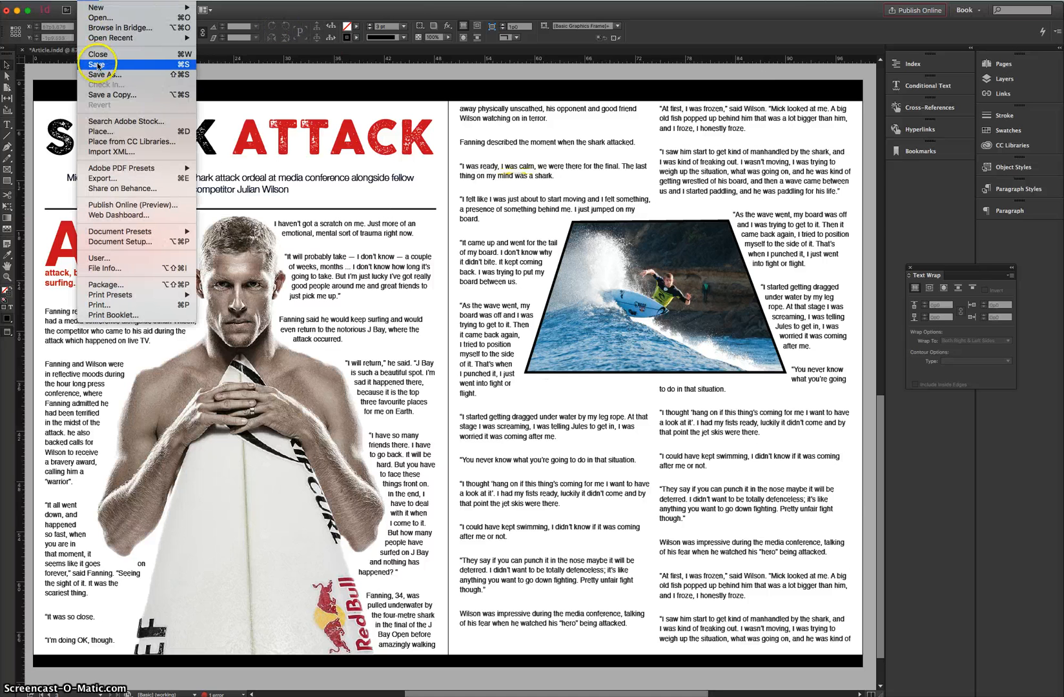
pyautogui.click(107, 75)
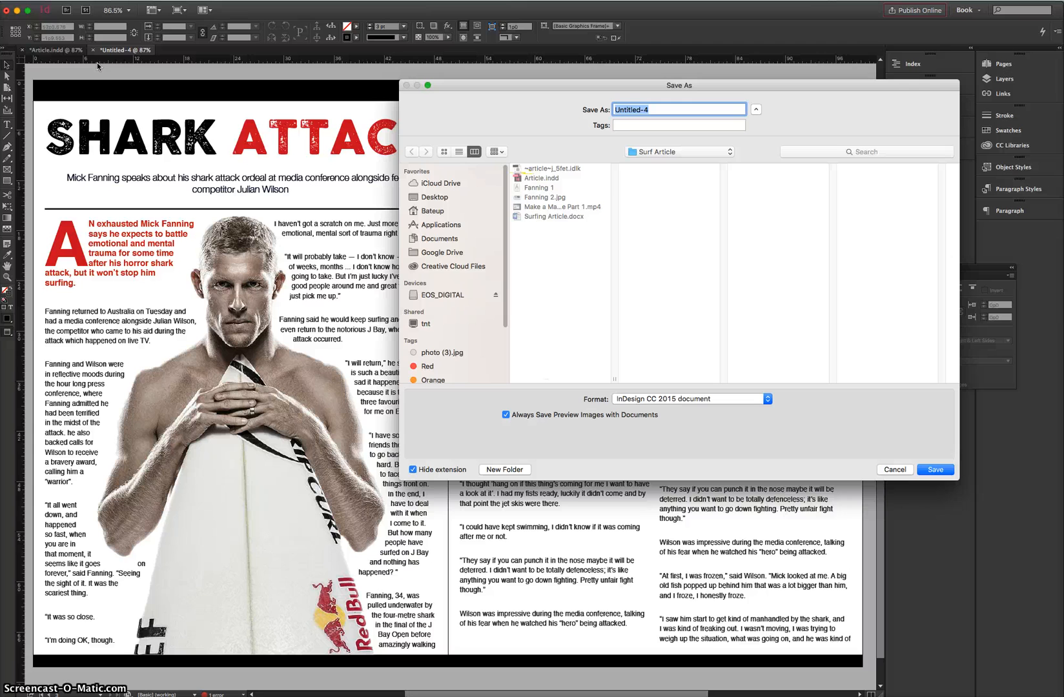
pyautogui.moveTo(626, 133)
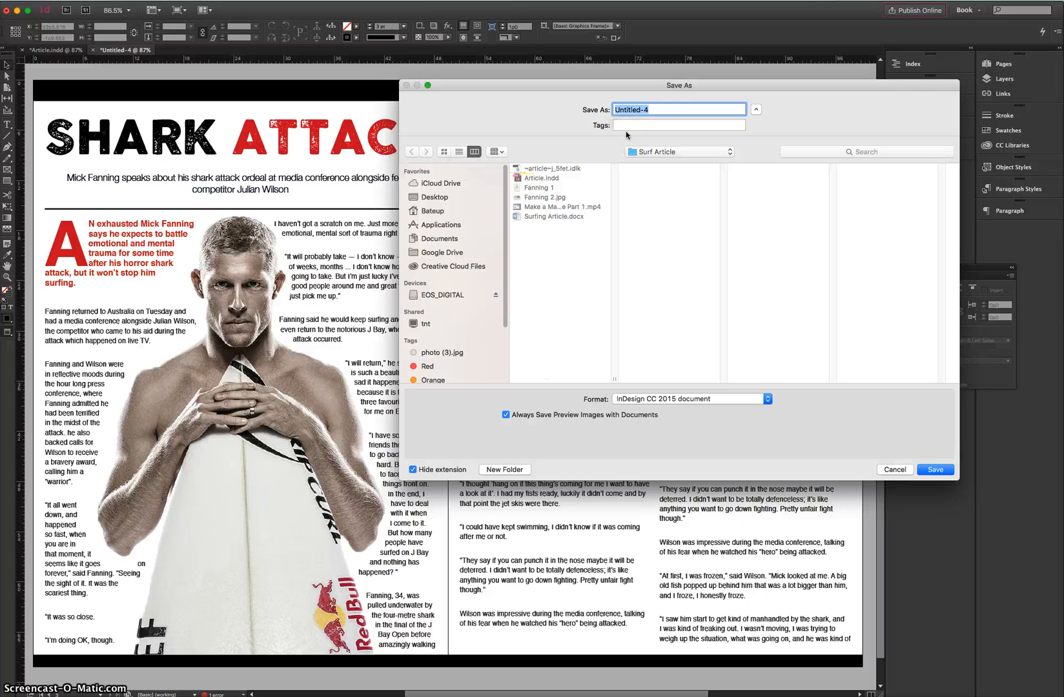
pyautogui.write('Surf Article')
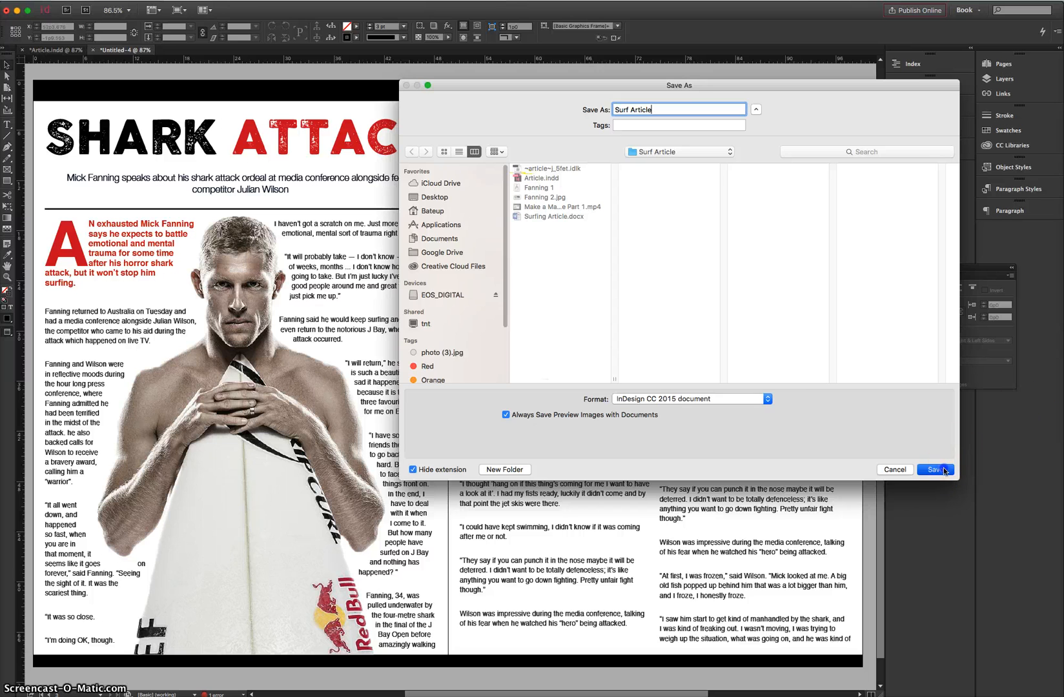
pyautogui.click(935, 470)
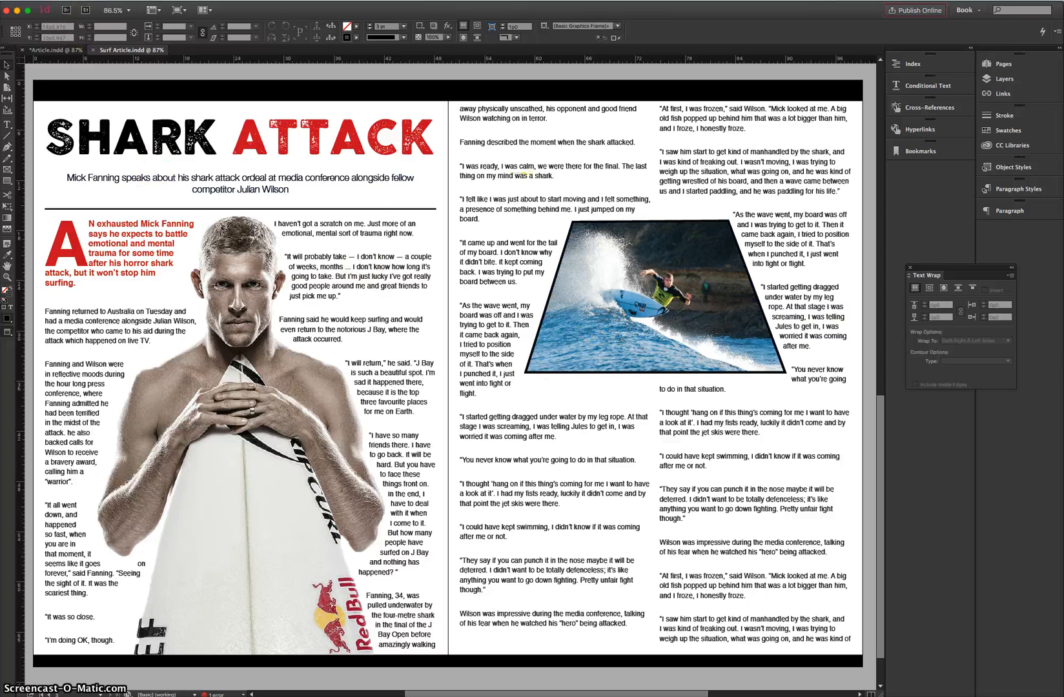
# Start an export of Surf Article in the Adobe PDF (Print) format.
pyautogui.click(88, 8)
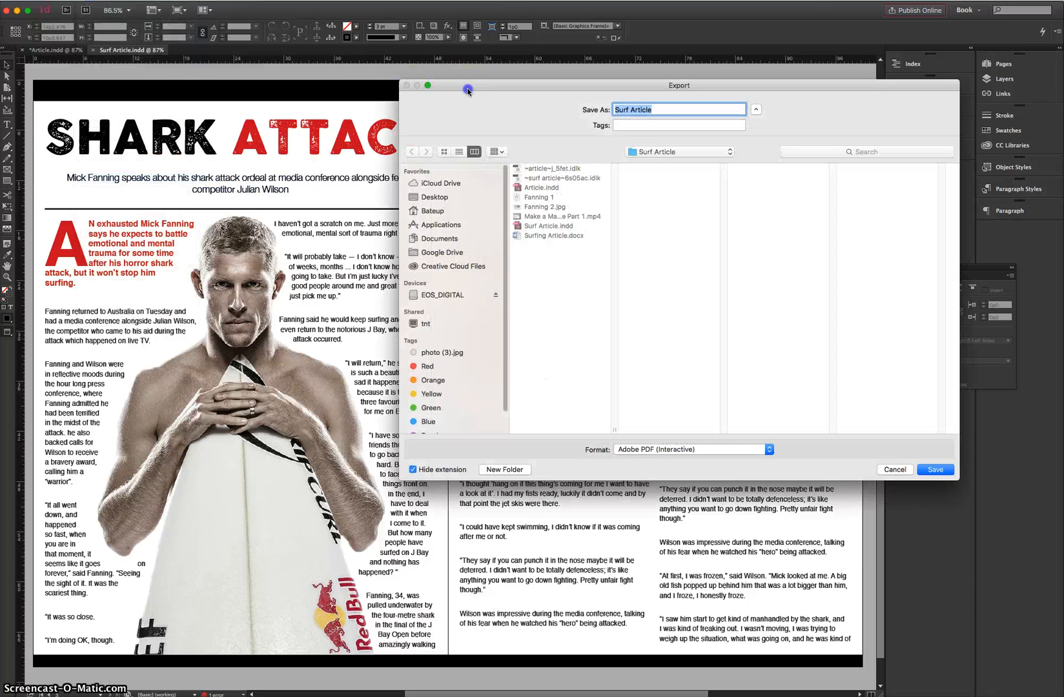
pyautogui.click(690, 449)
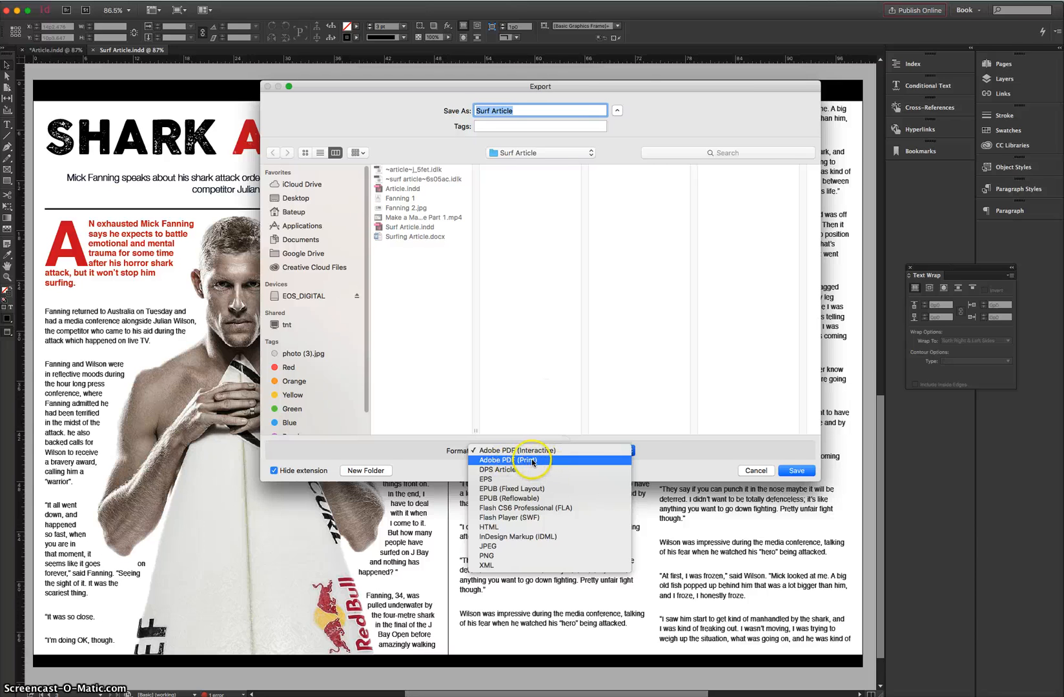
pyautogui.click(533, 460)
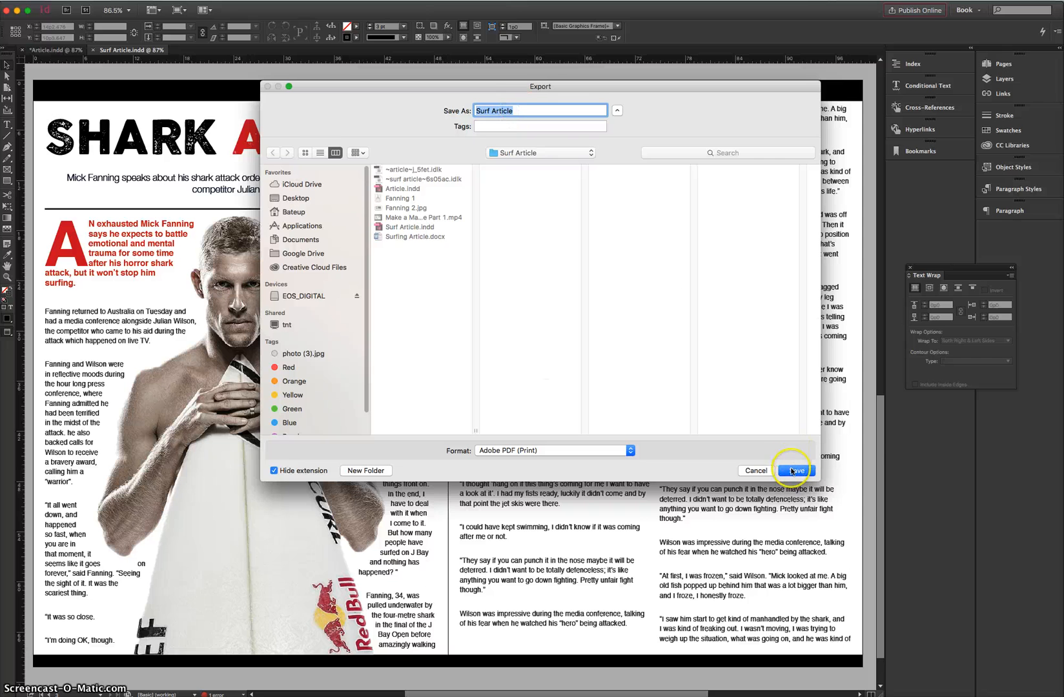
pyautogui.click(794, 471)
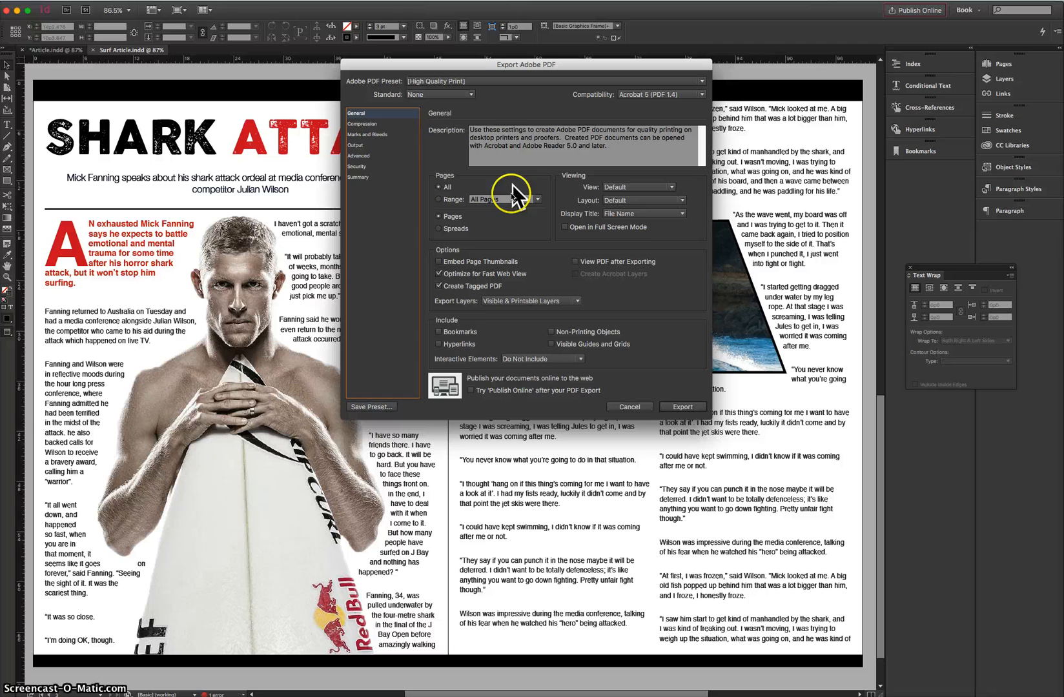
pyautogui.moveTo(515, 240)
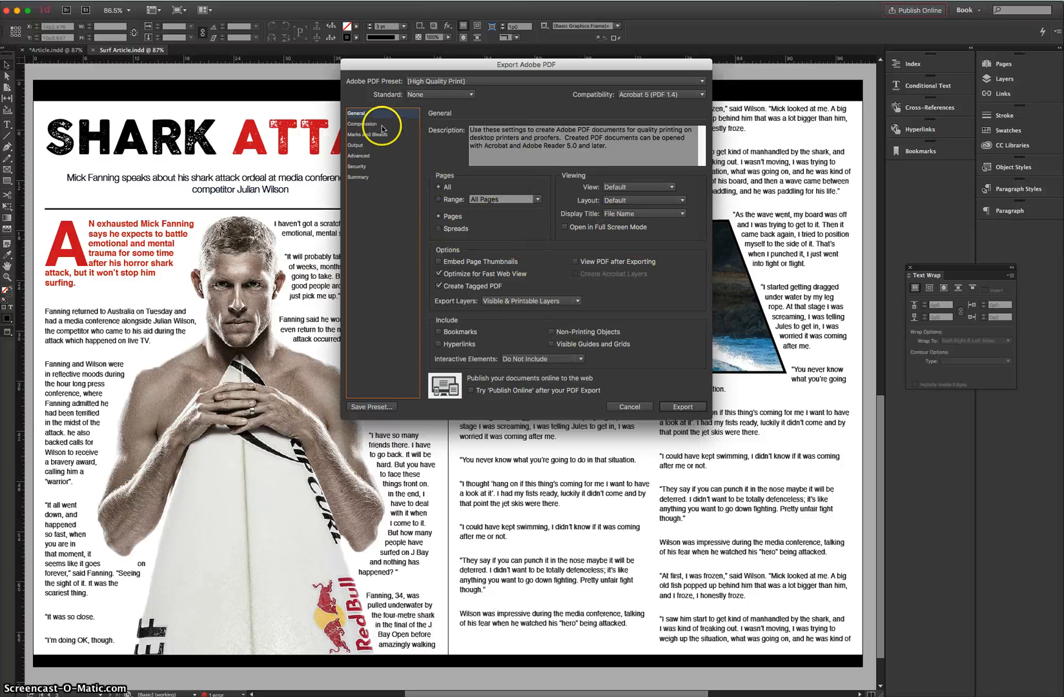
# Enable document bleed settings and crop marks under Marks and Bleeds, then export, hitting the page 3 overset warning.
pyautogui.click(372, 136)
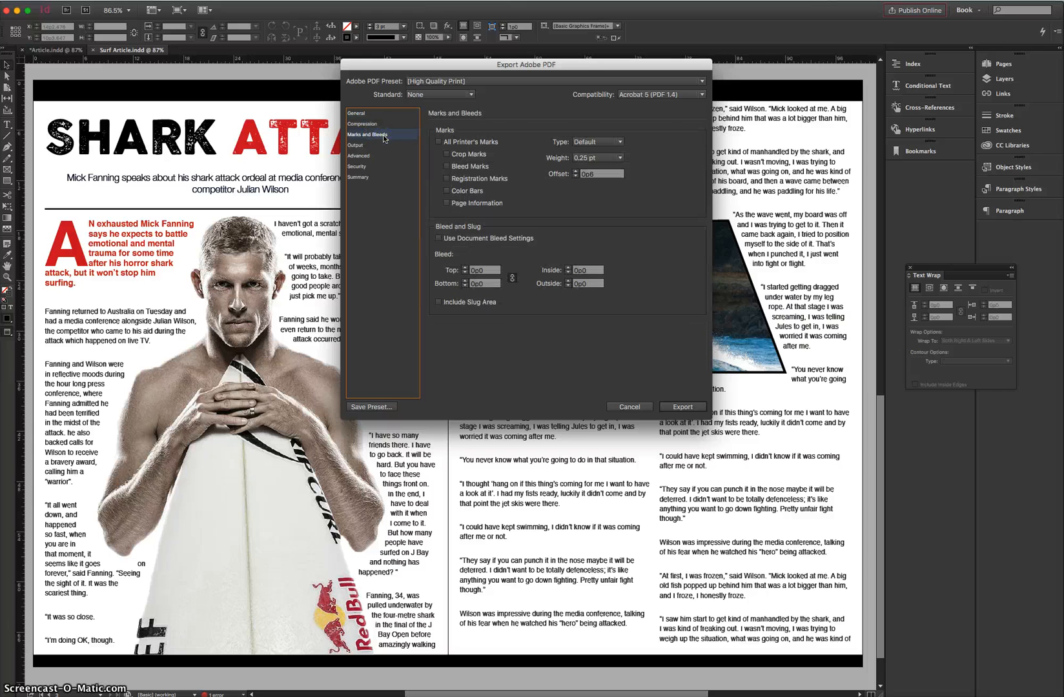
pyautogui.moveTo(385, 142)
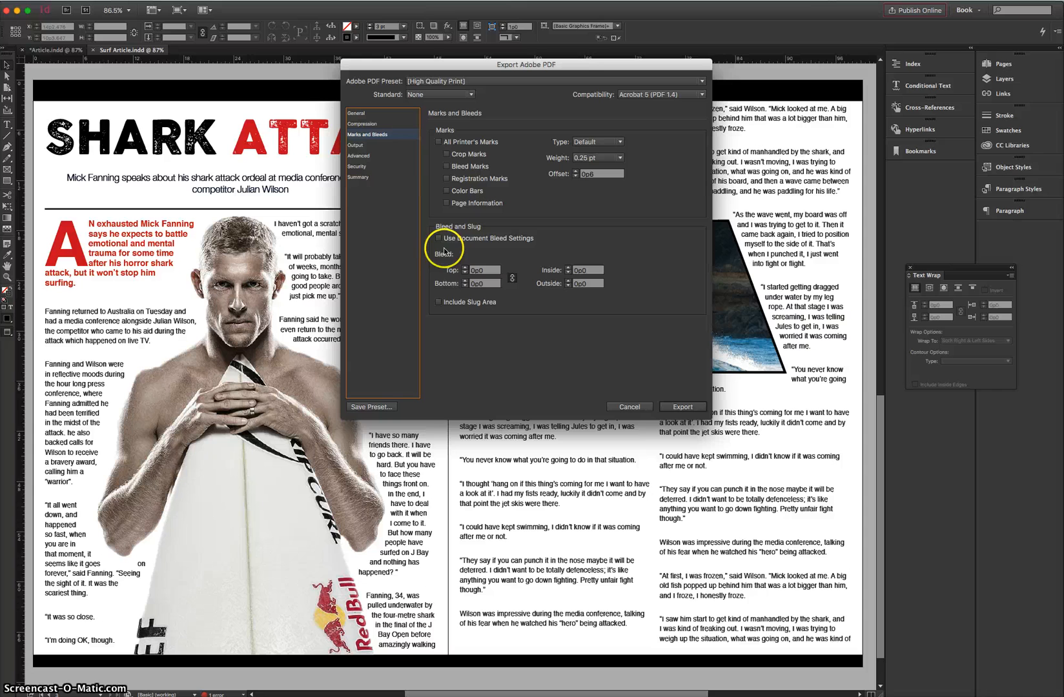
pyautogui.click(438, 237)
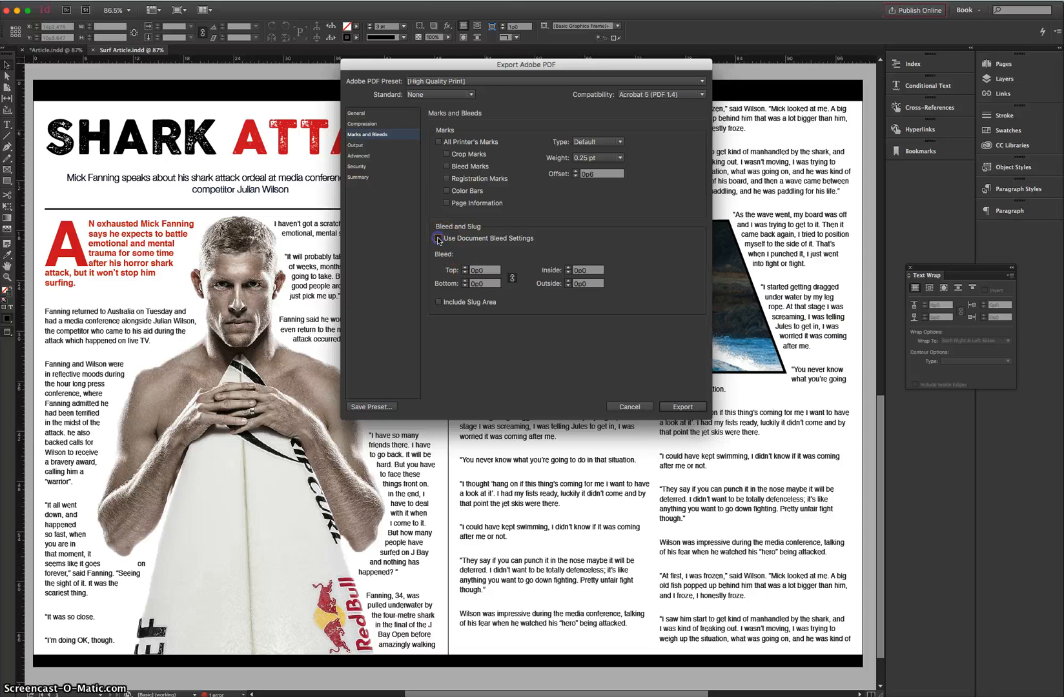
pyautogui.click(439, 237)
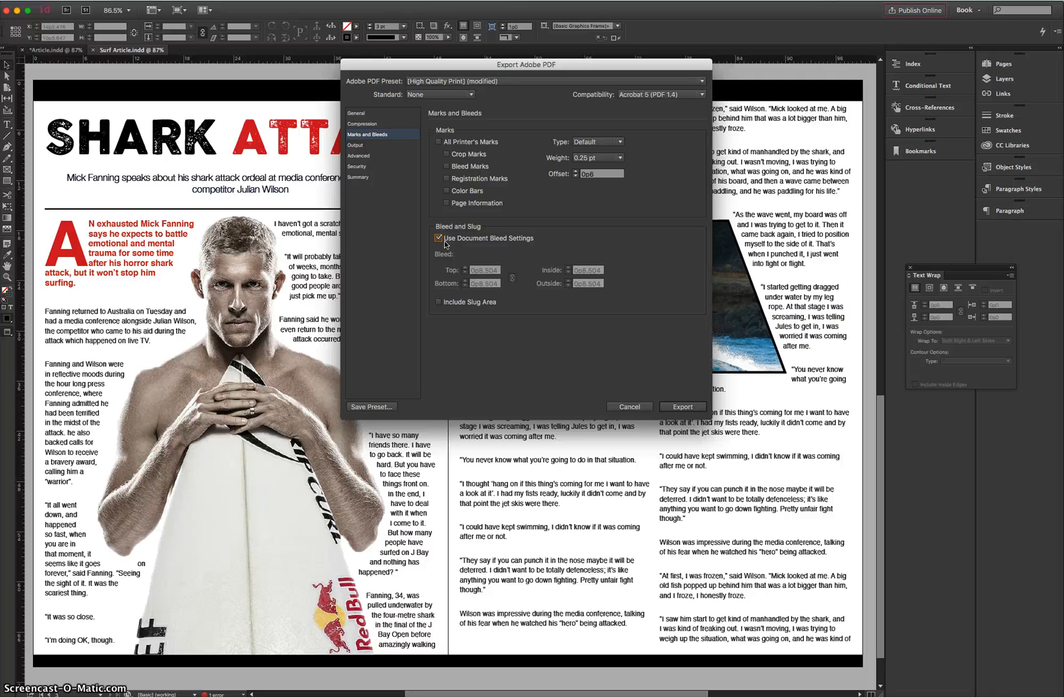
pyautogui.click(440, 238)
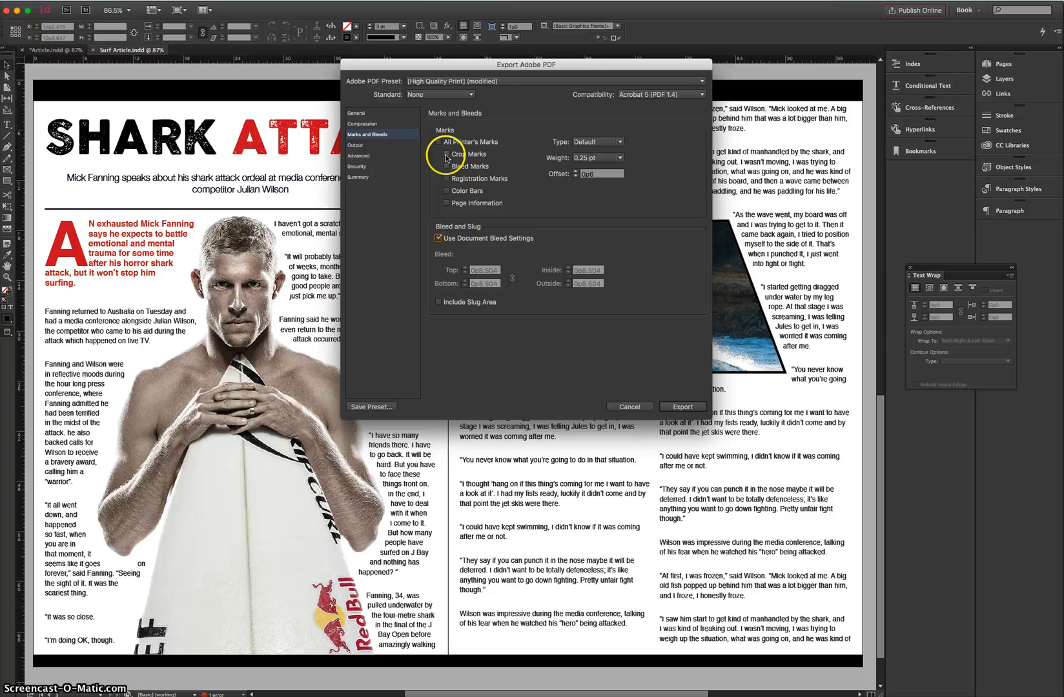
pyautogui.click(445, 154)
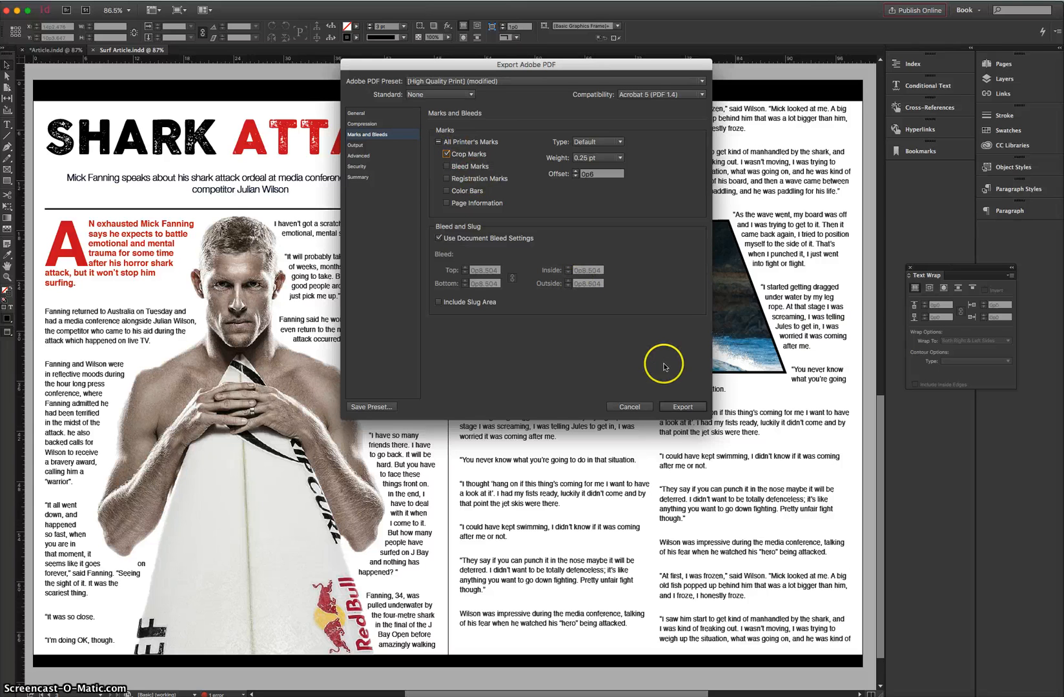
pyautogui.moveTo(390, 82)
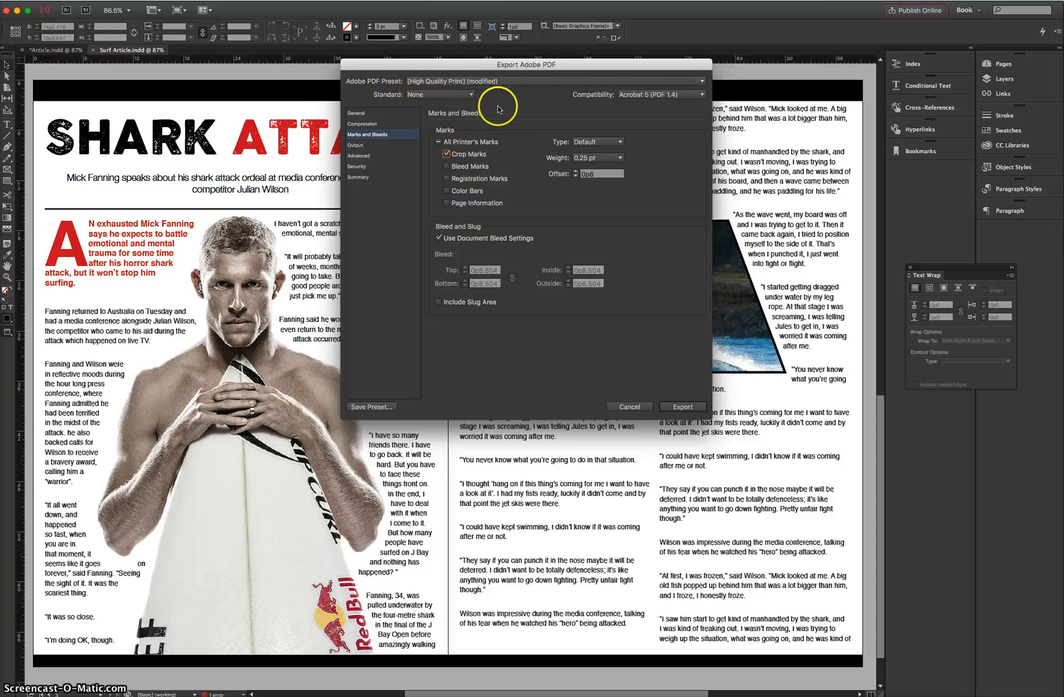
pyautogui.moveTo(536, 109)
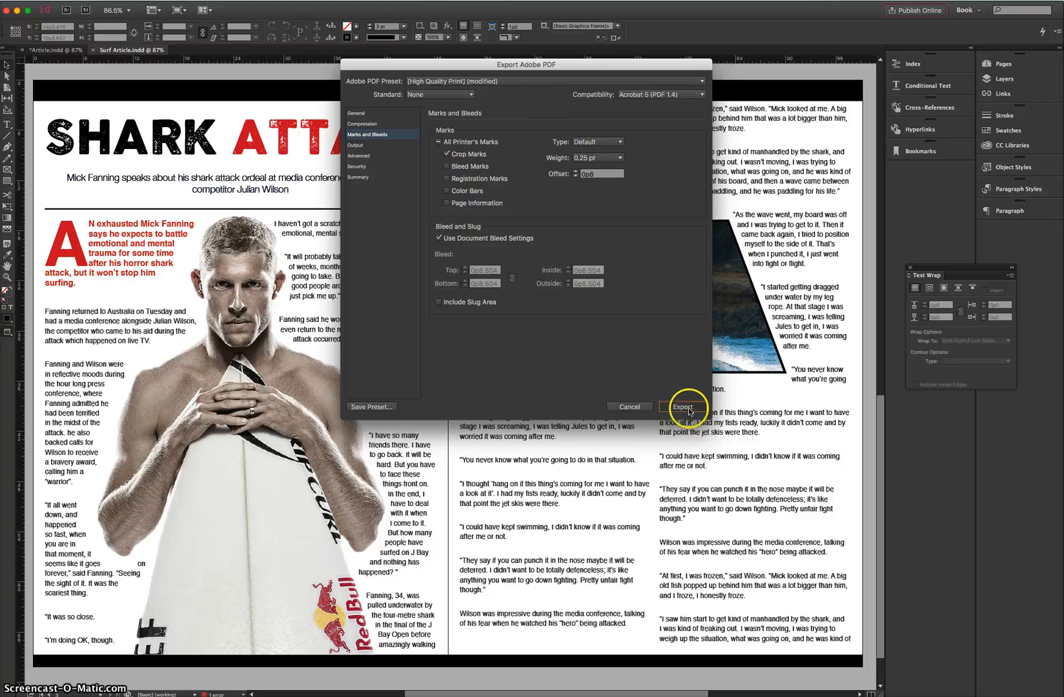
pyautogui.click(683, 406)
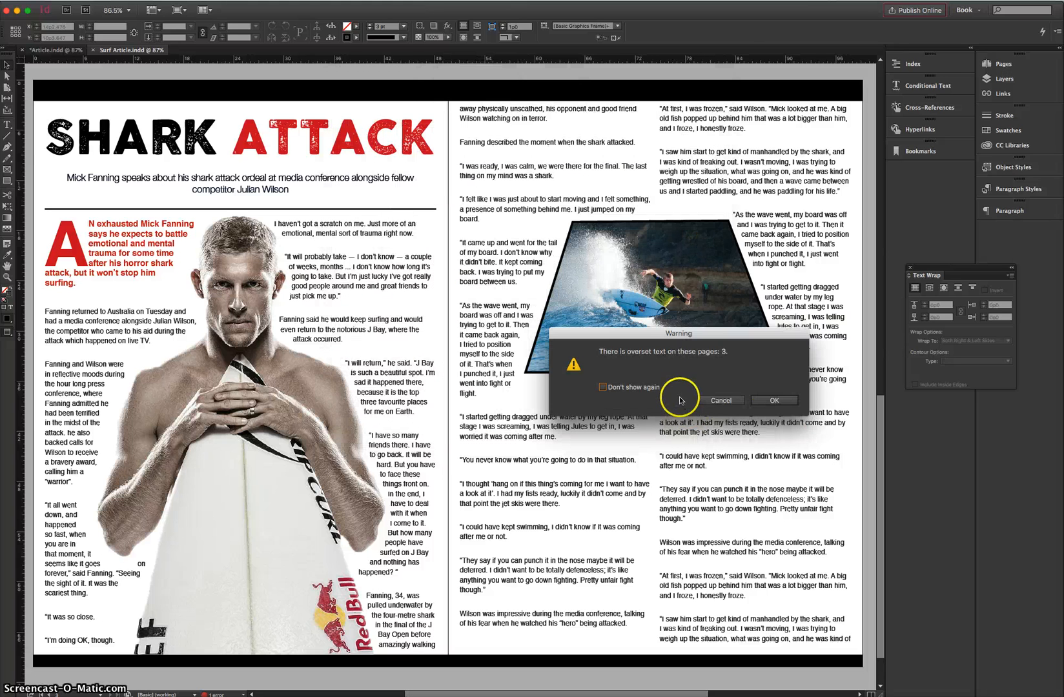
pyautogui.moveTo(826, 605)
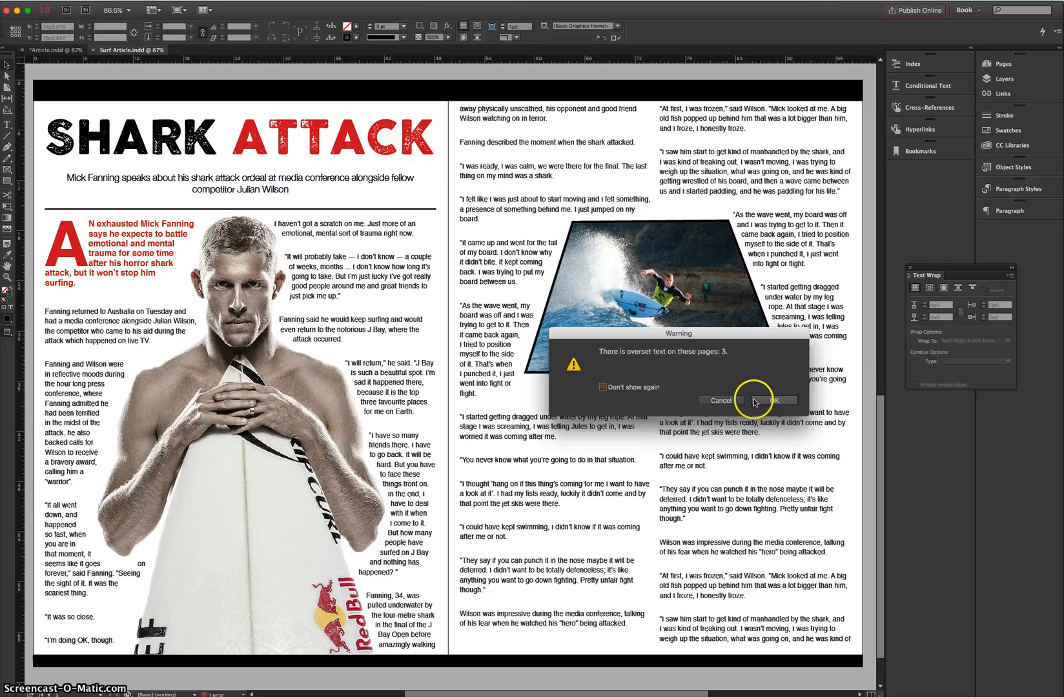
# Cancel the export and reshape the wave photo on the right page so the article text reflows.
pyautogui.click(775, 400)
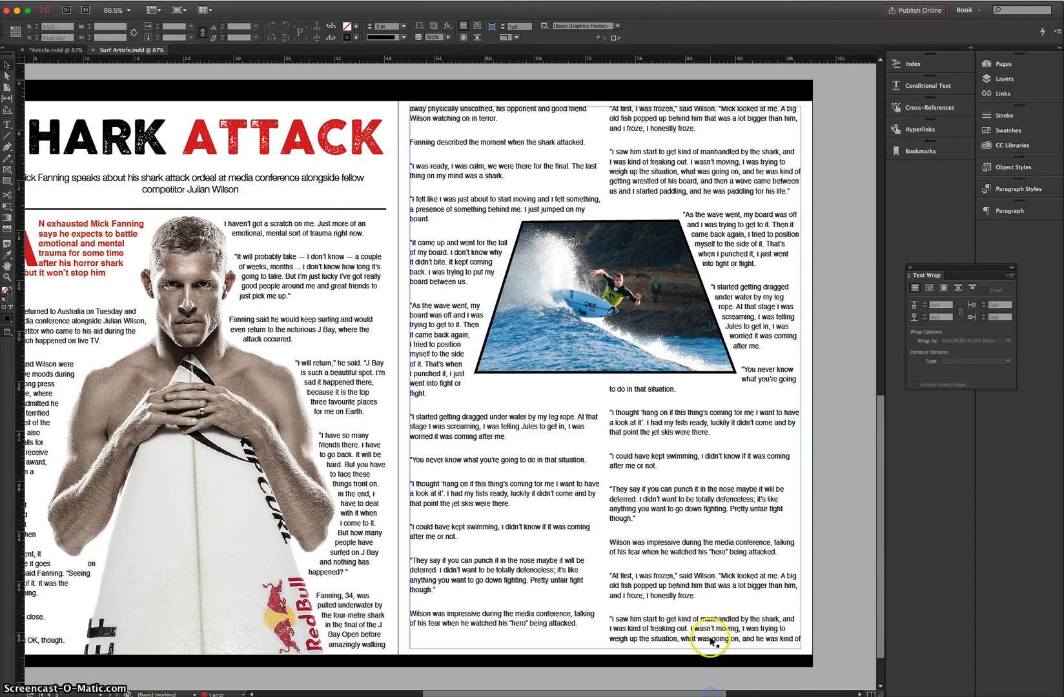
pyautogui.click(713, 640)
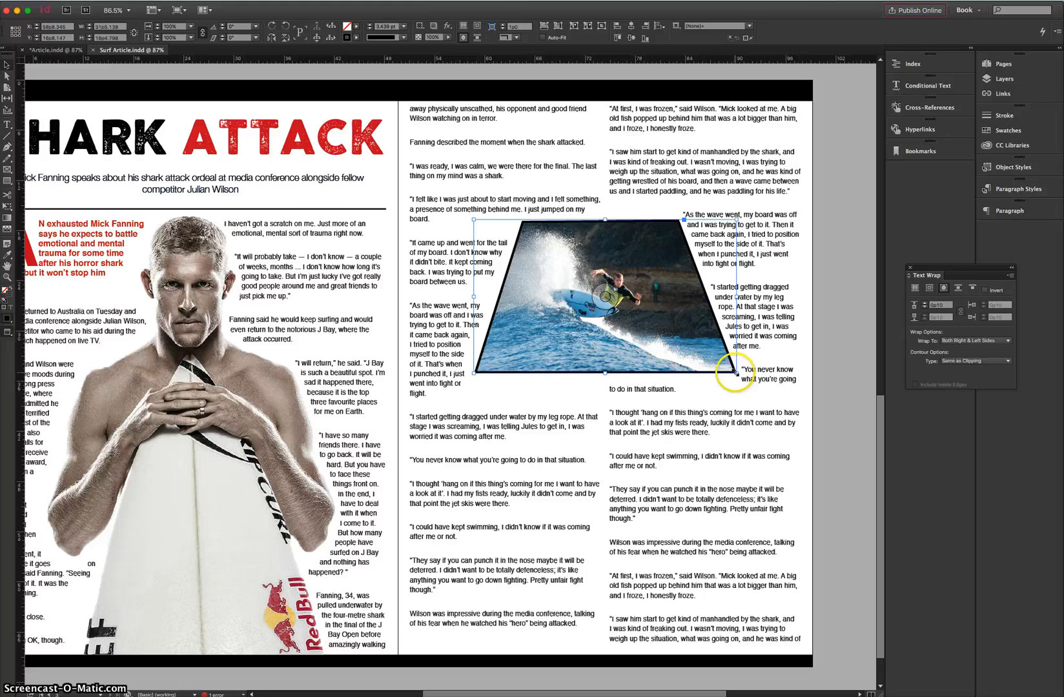
pyautogui.moveTo(739, 373); pyautogui.dragTo(730, 368)
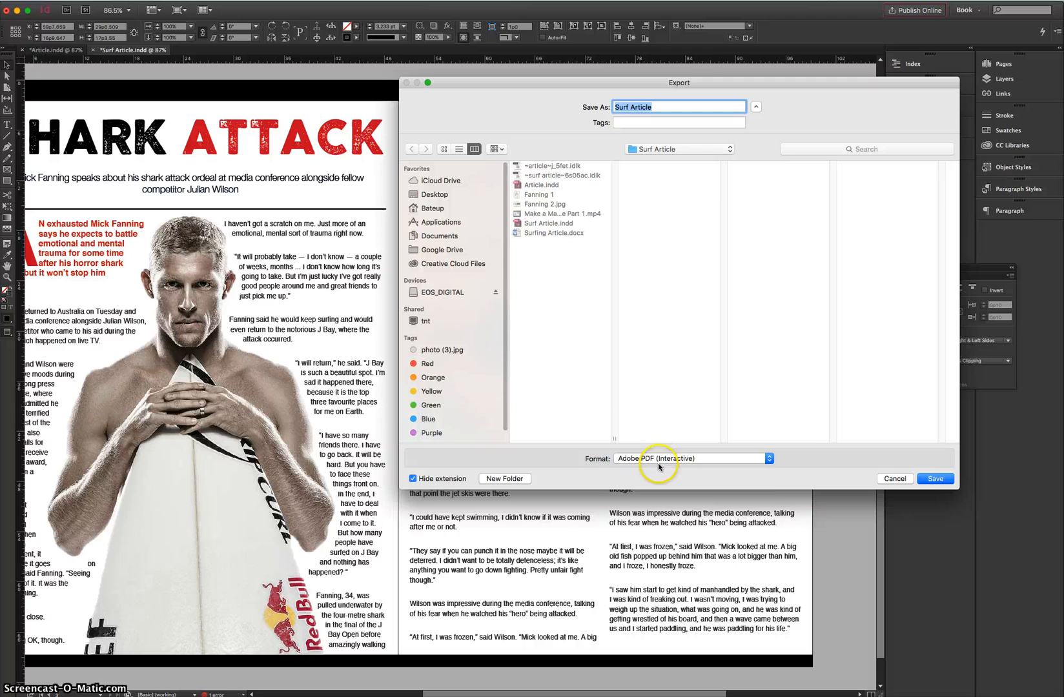
# Export Surf Article as Adobe PDF (Print) with document bleed settings, accepting the overset warning.
pyautogui.click(691, 459)
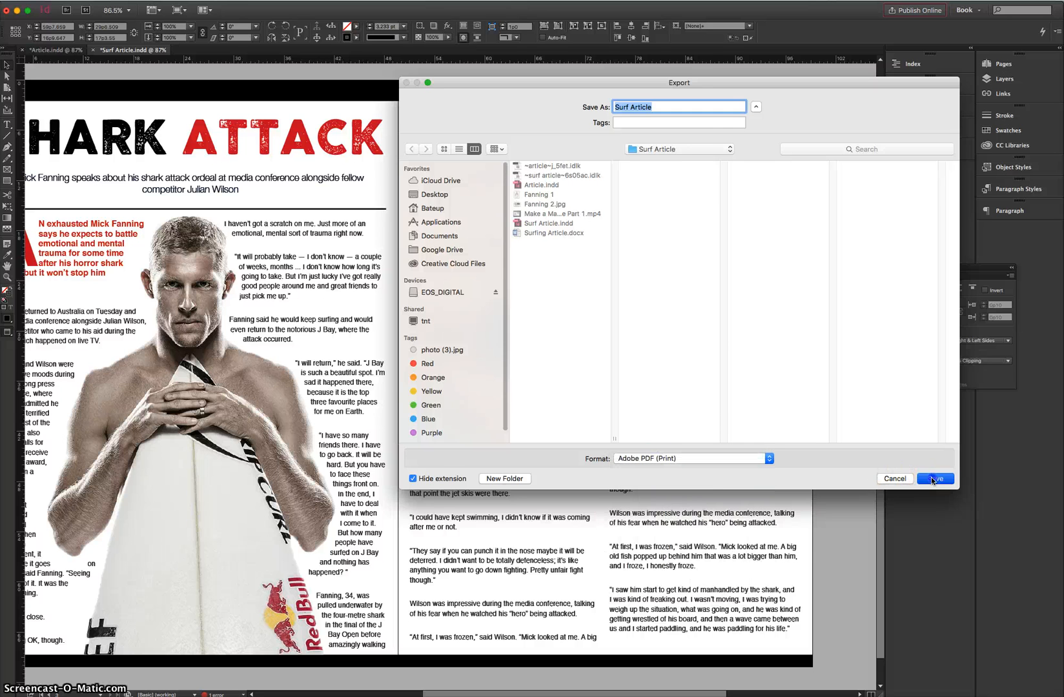
pyautogui.click(934, 478)
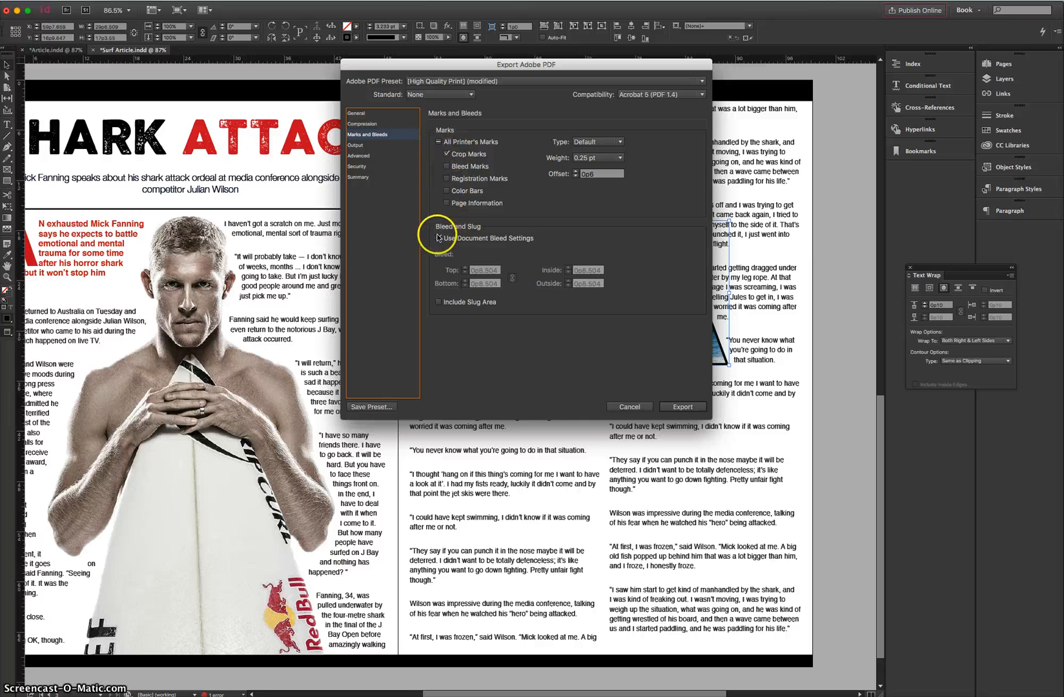
pyautogui.click(439, 237)
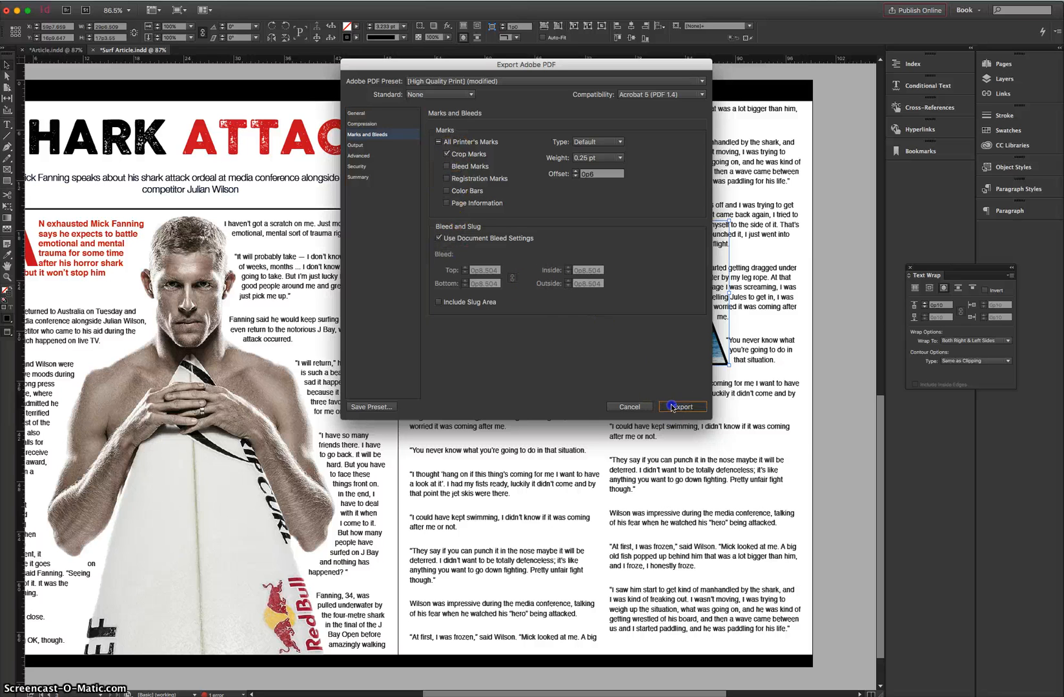
pyautogui.click(681, 407)
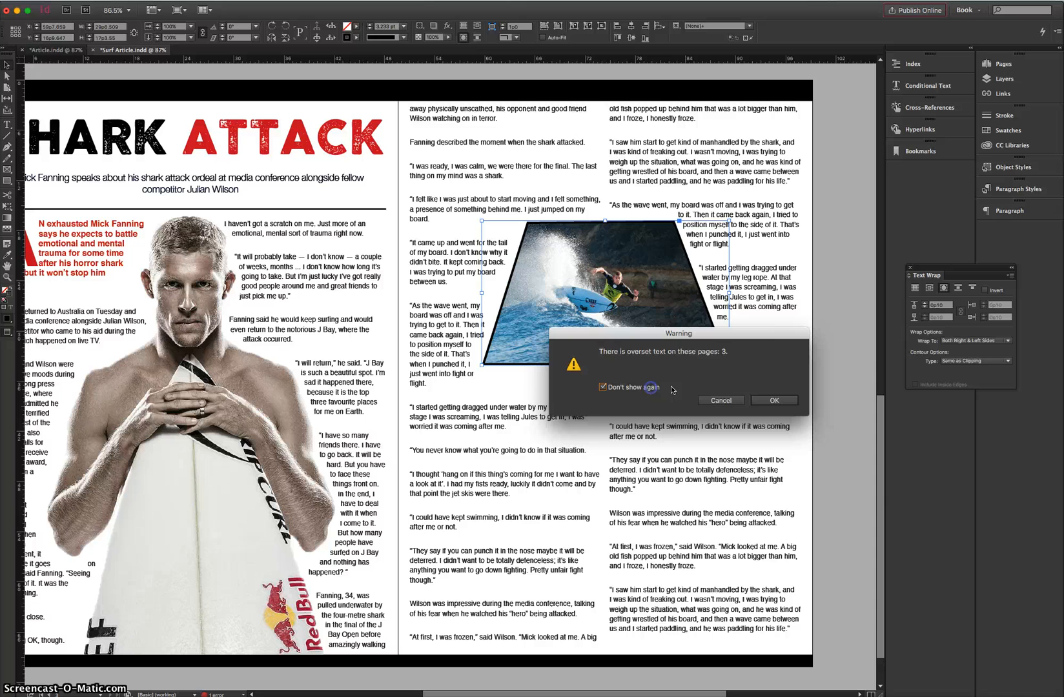
pyautogui.click(603, 386)
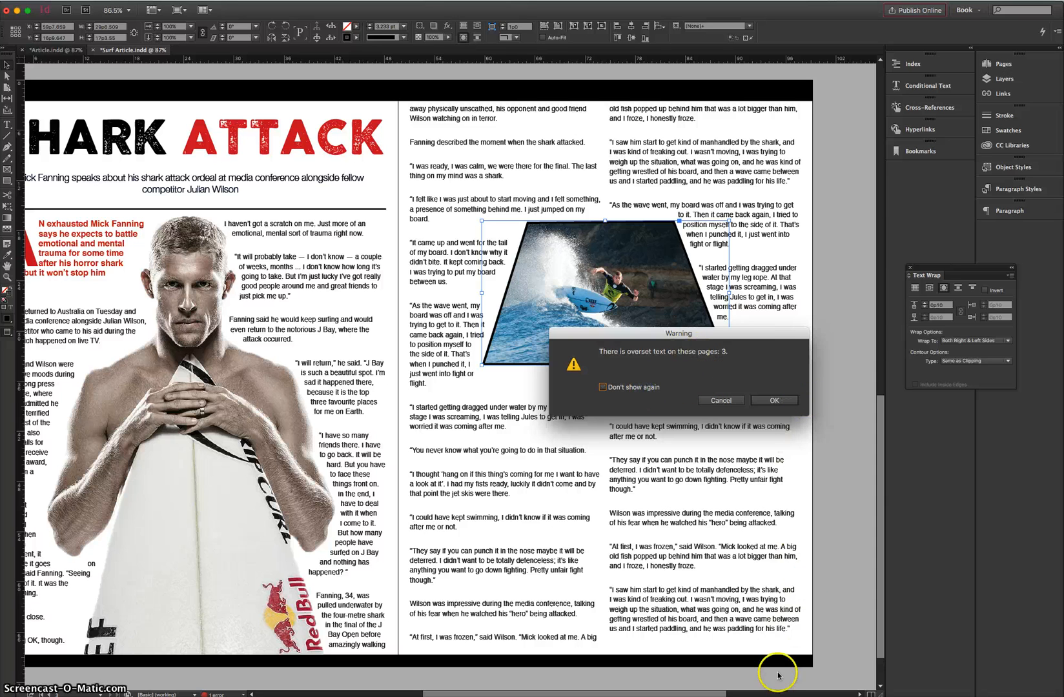
pyautogui.click(772, 400)
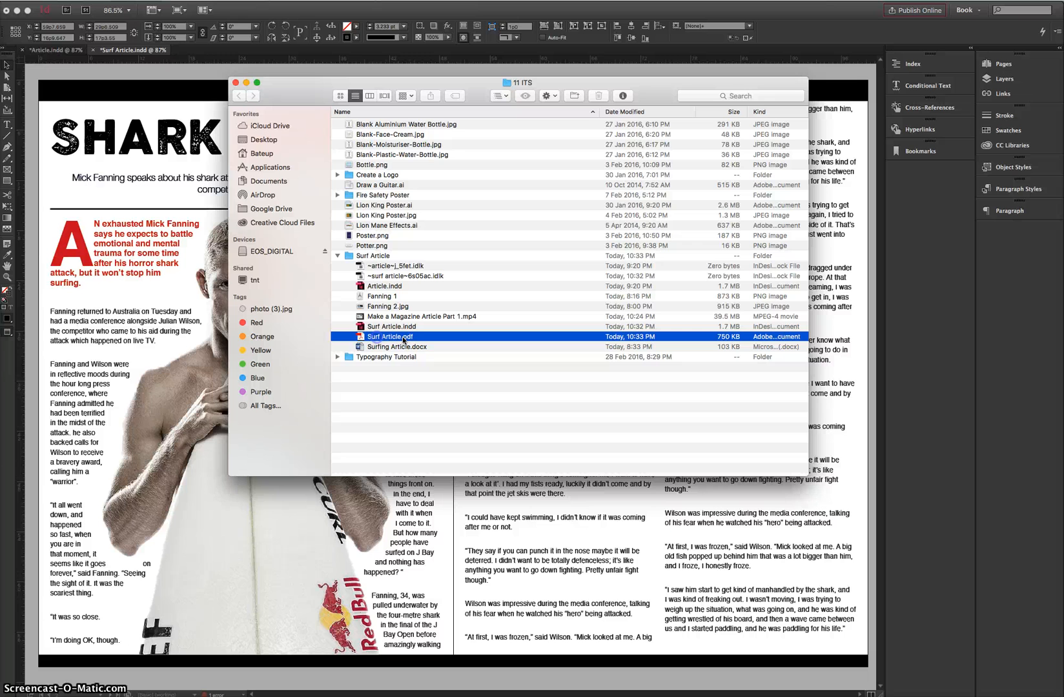
pyautogui.moveTo(417, 327)
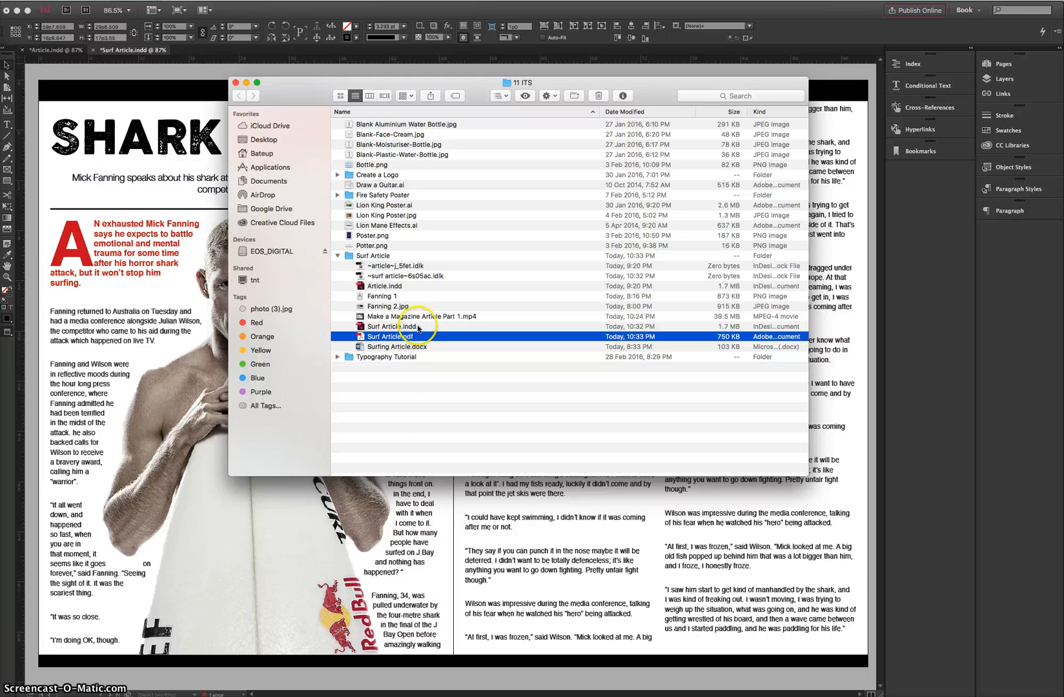
# Open Surf Article.pdf from the Surf Article folder in Finder.
pyautogui.click(391, 327)
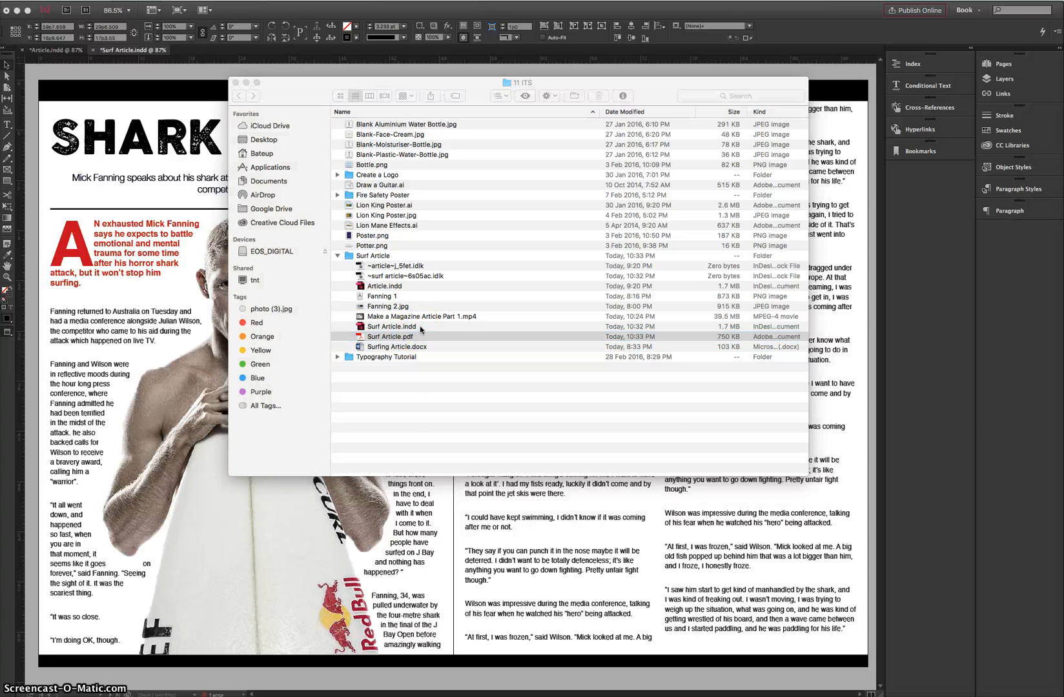
pyautogui.doubleClick(390, 337)
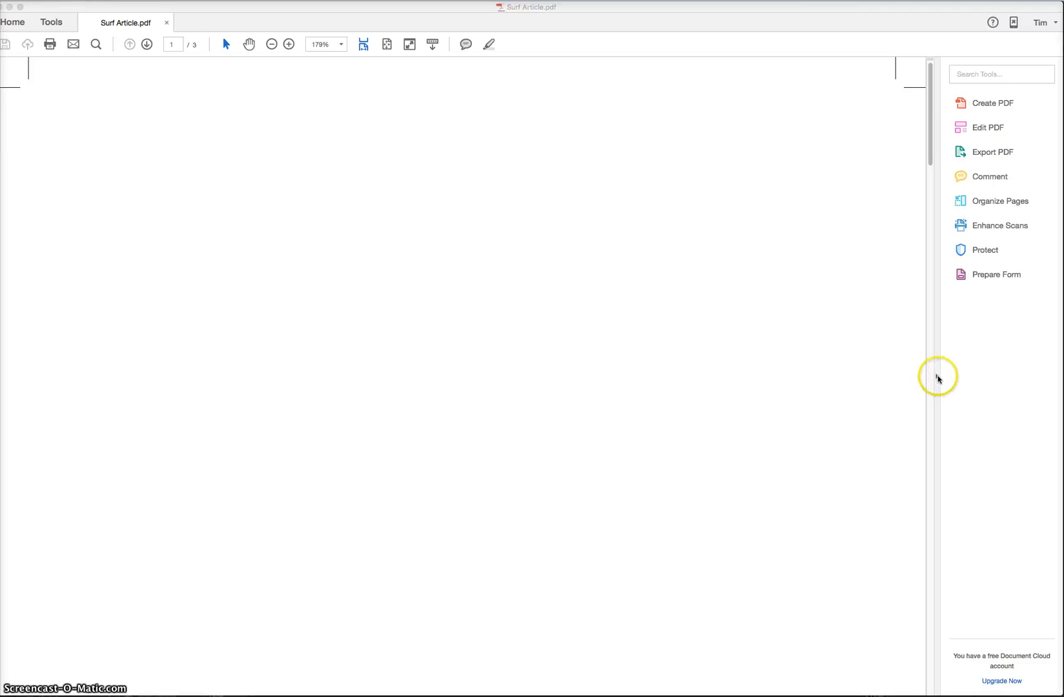
# Hide the Tools pane and scroll through pages 2 and 3 to check crop marks and bleed.
pyautogui.click(288, 44)
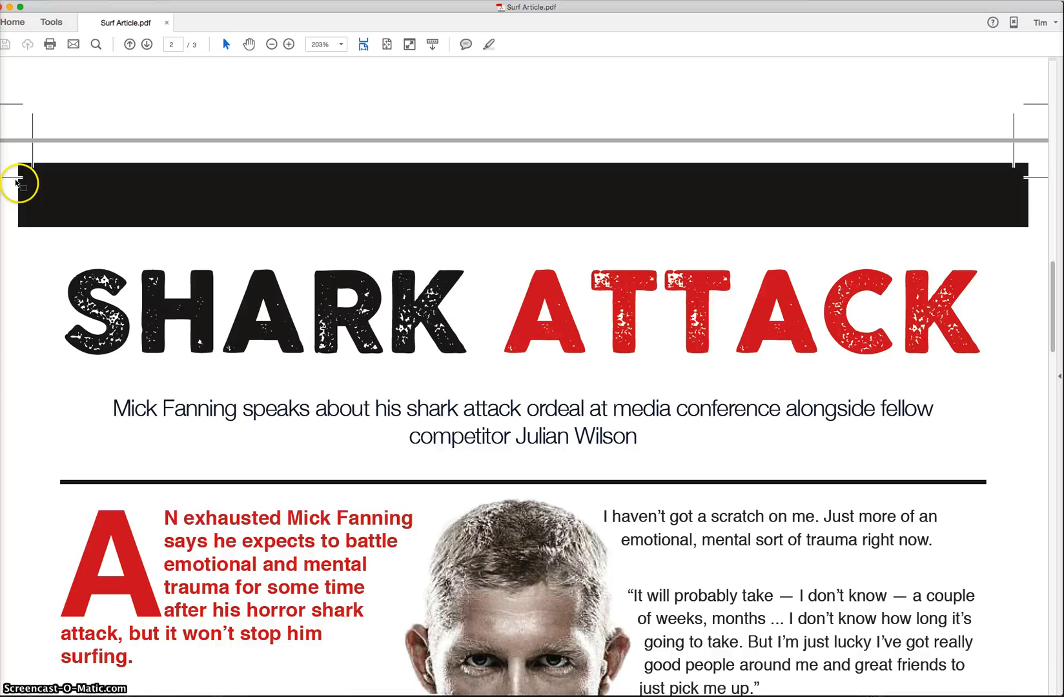
pyautogui.moveTo(29, 175)
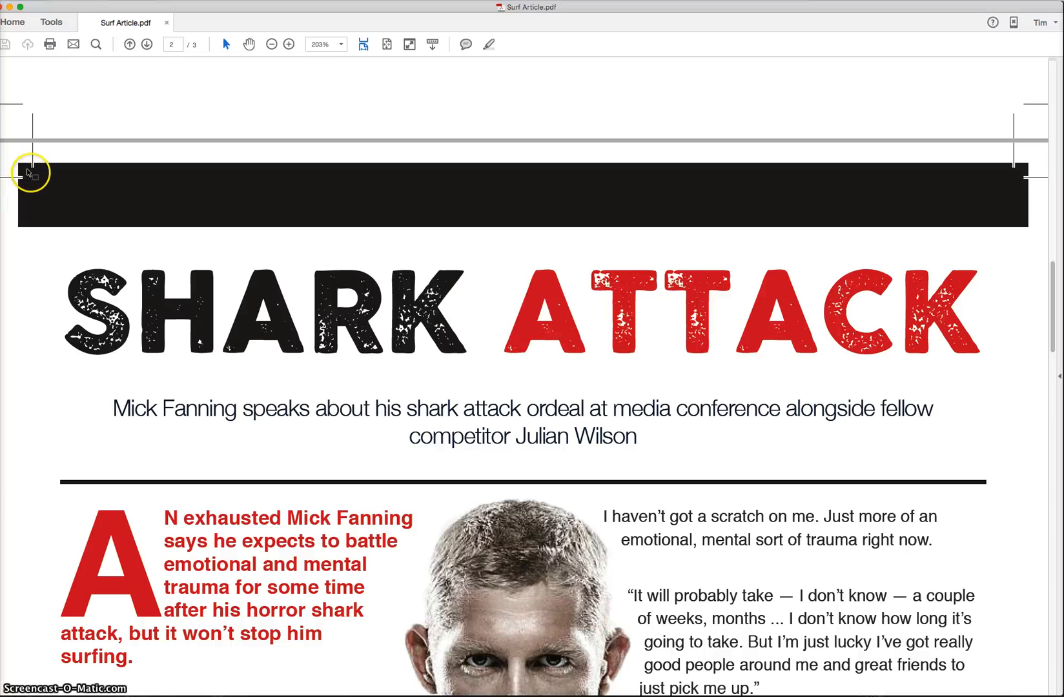
pyautogui.moveTo(344, 188)
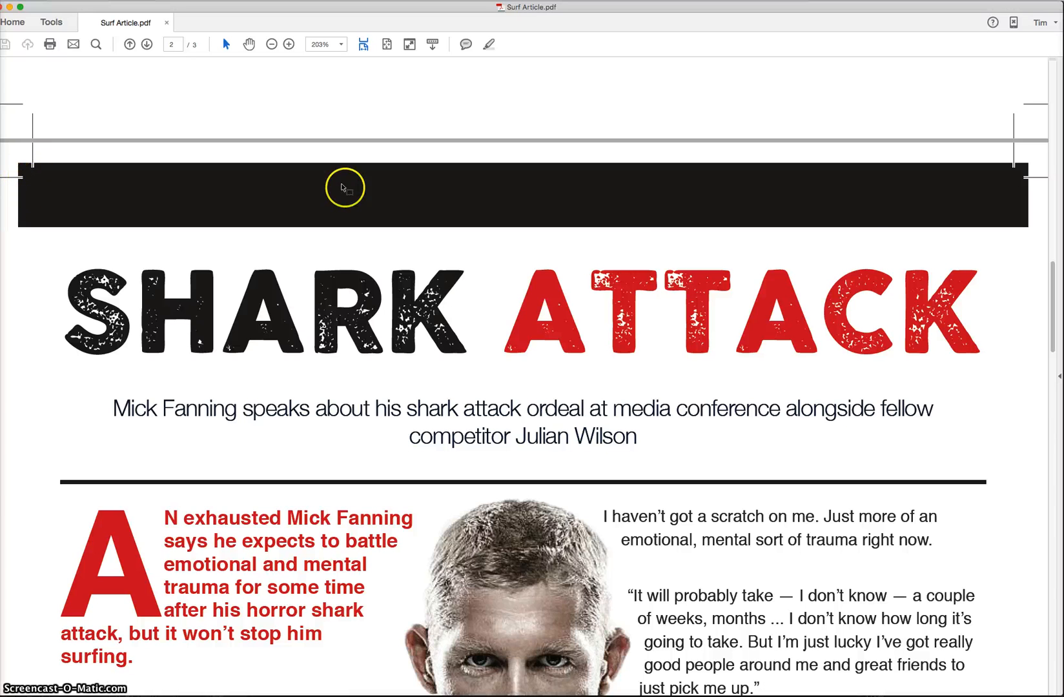
pyautogui.scroll(-3)
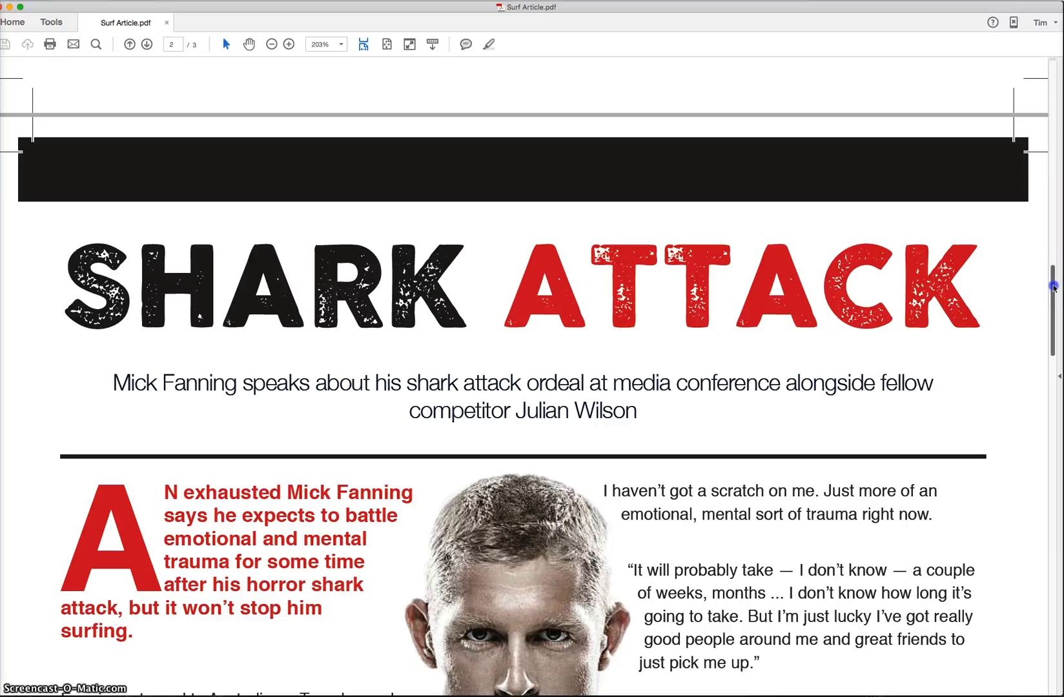
pyautogui.scroll(-3)
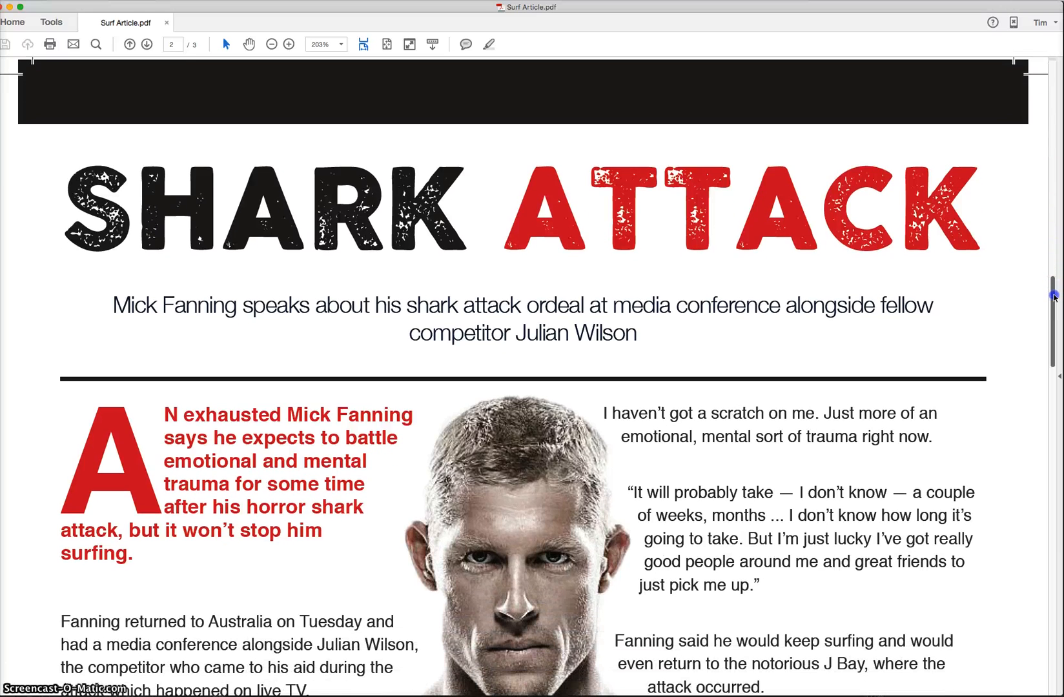
pyautogui.scroll(-3)
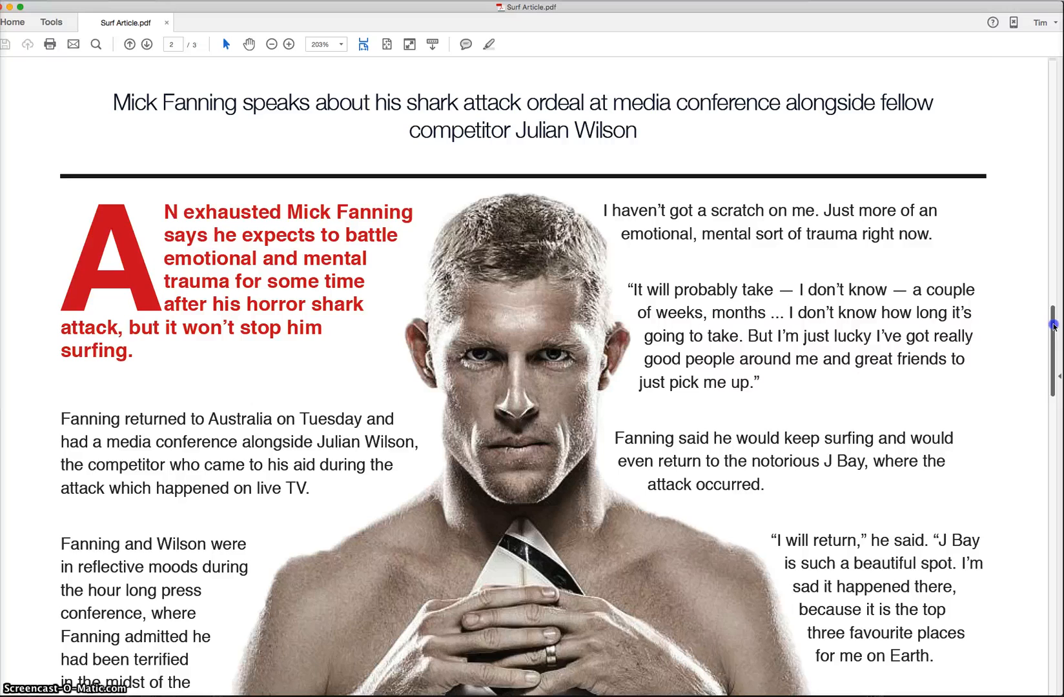
pyautogui.scroll(-3)
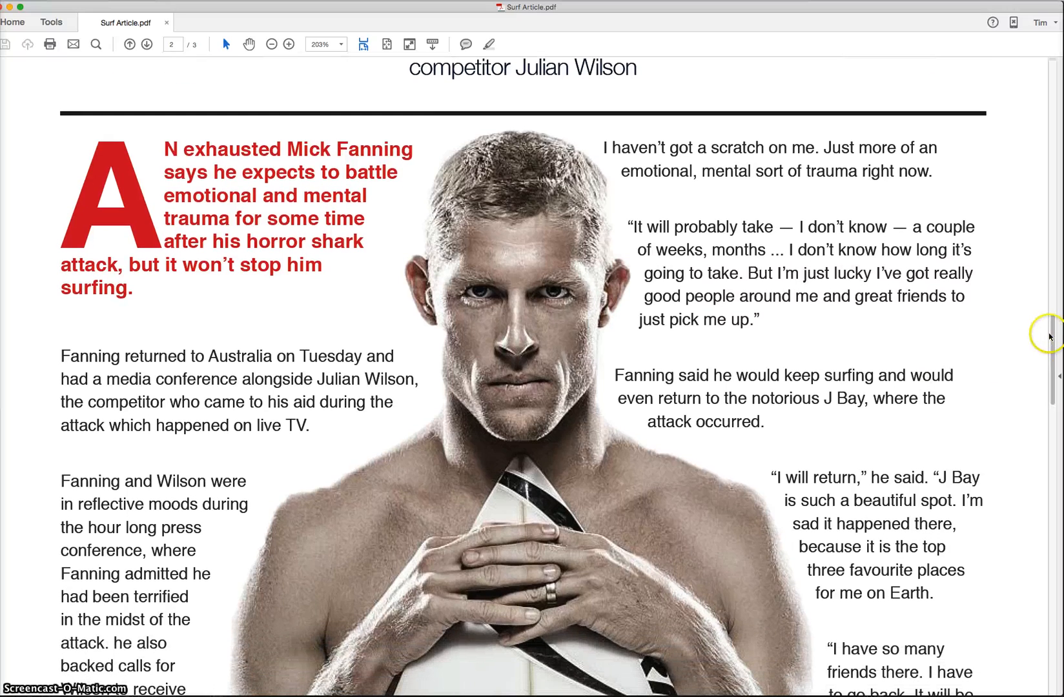
pyautogui.scroll(-3)
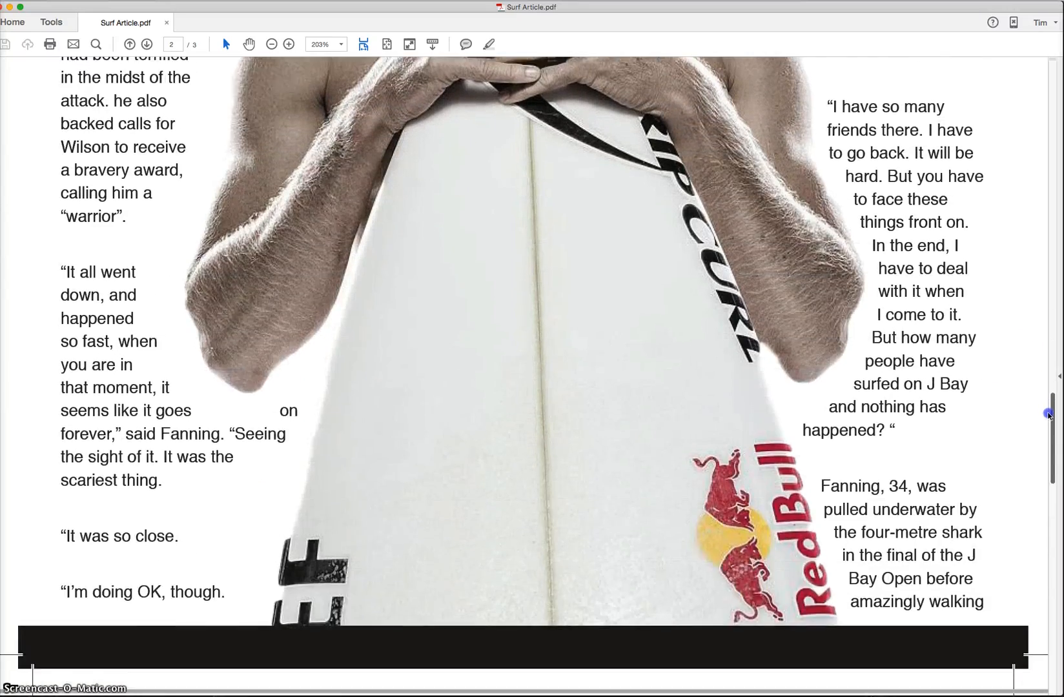
pyautogui.scroll(-3)
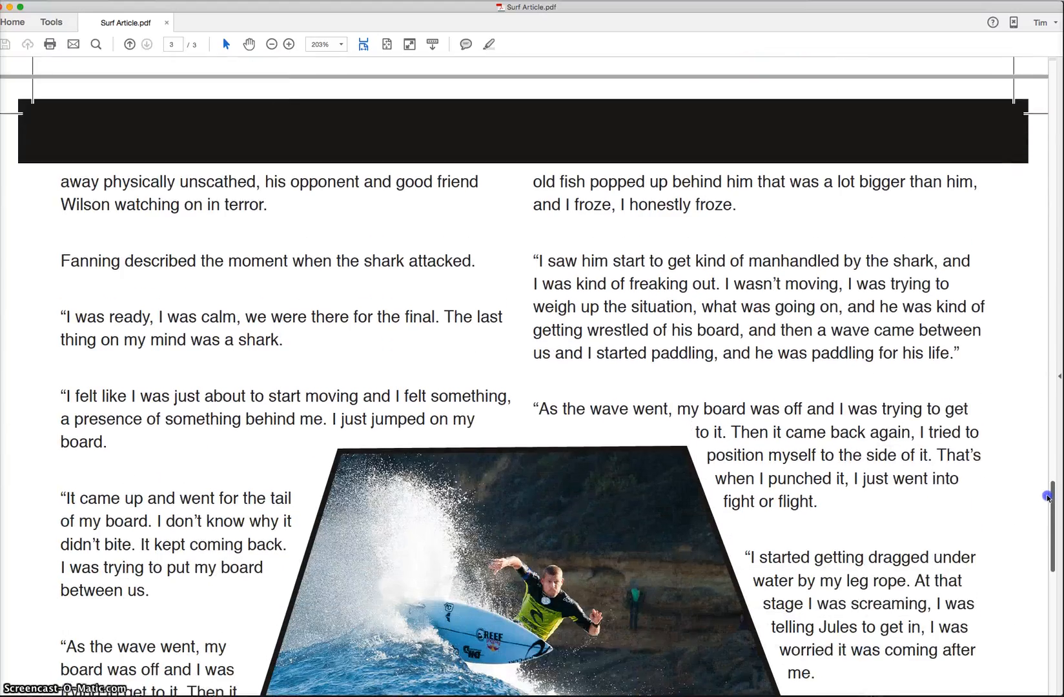
pyautogui.scroll(-3)
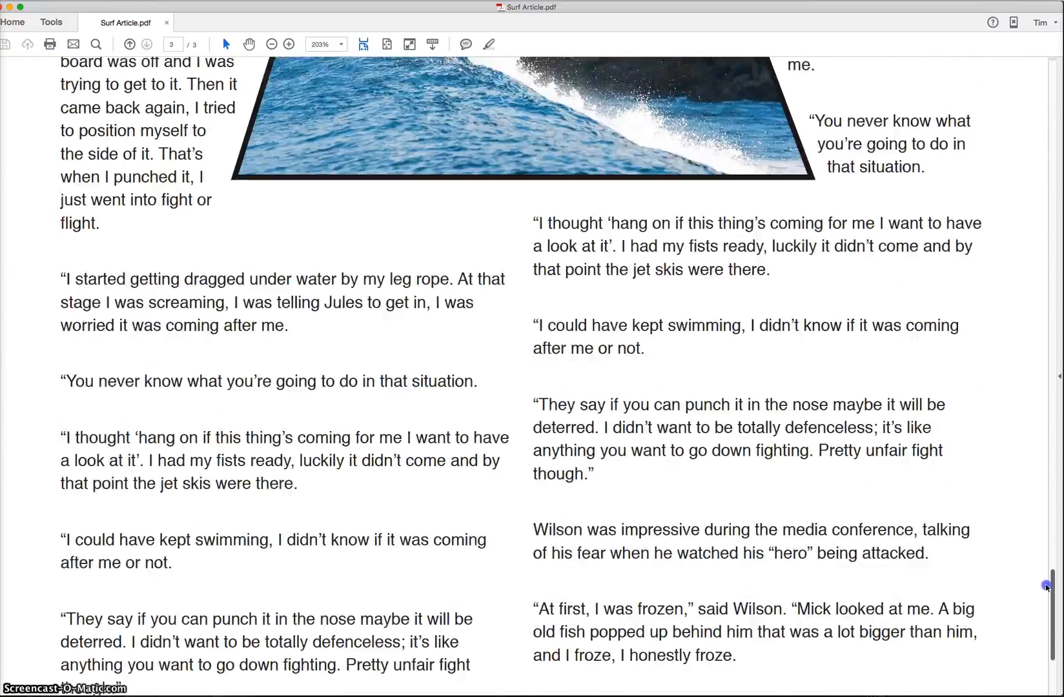
pyautogui.scroll(-3)
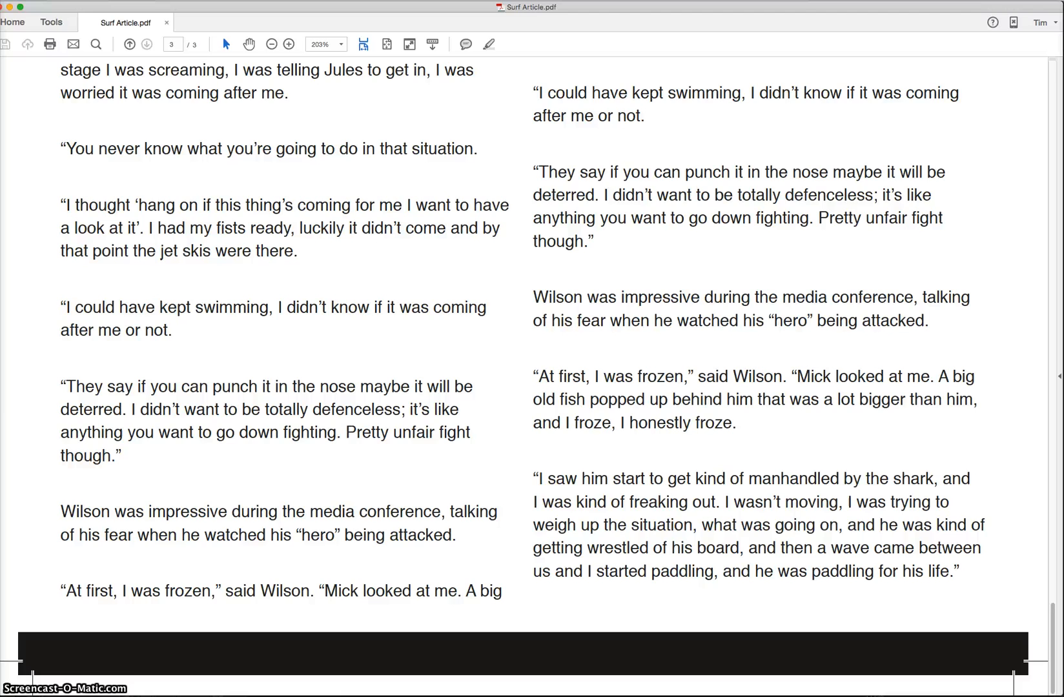
# Zoom out to 75% to view the whole pages with their crop marks.
pyautogui.click(271, 44)
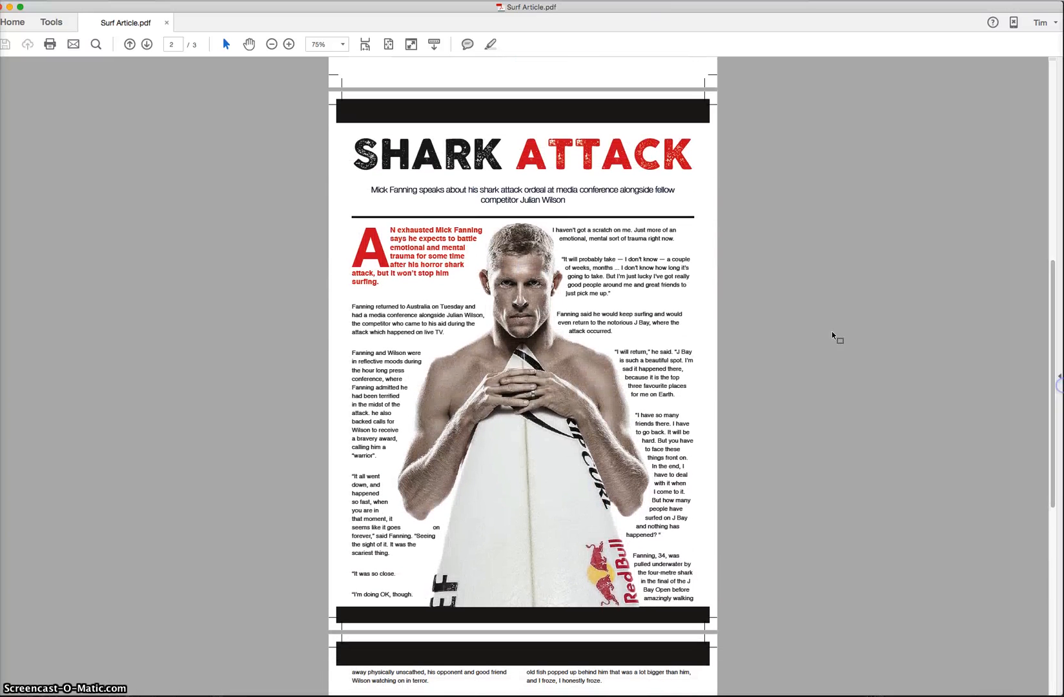
pyautogui.scroll(-3)
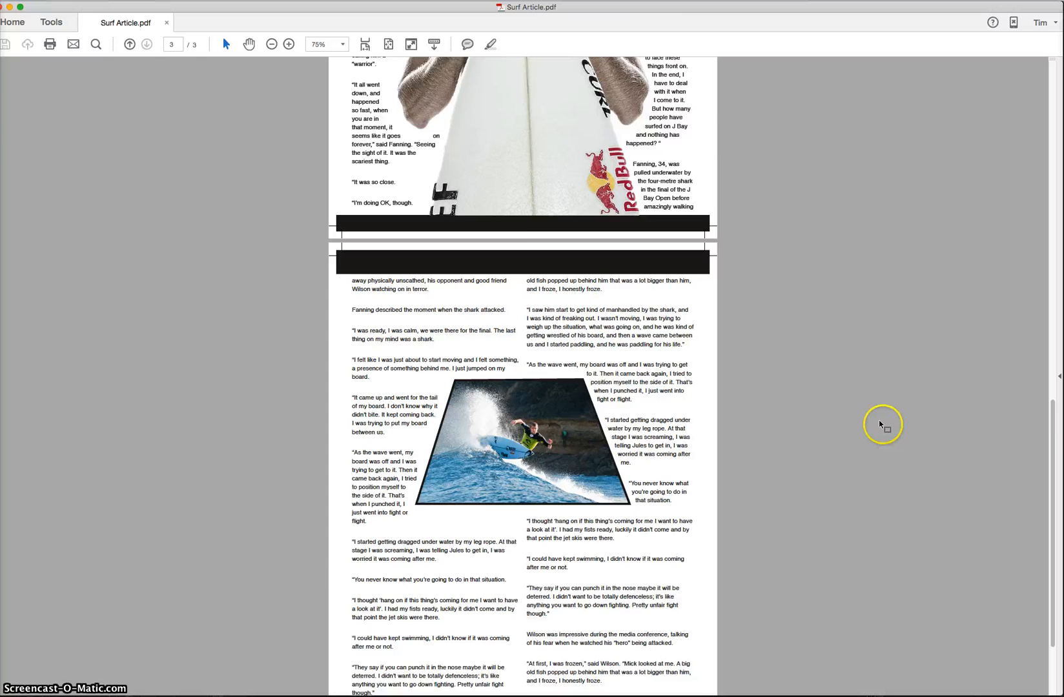